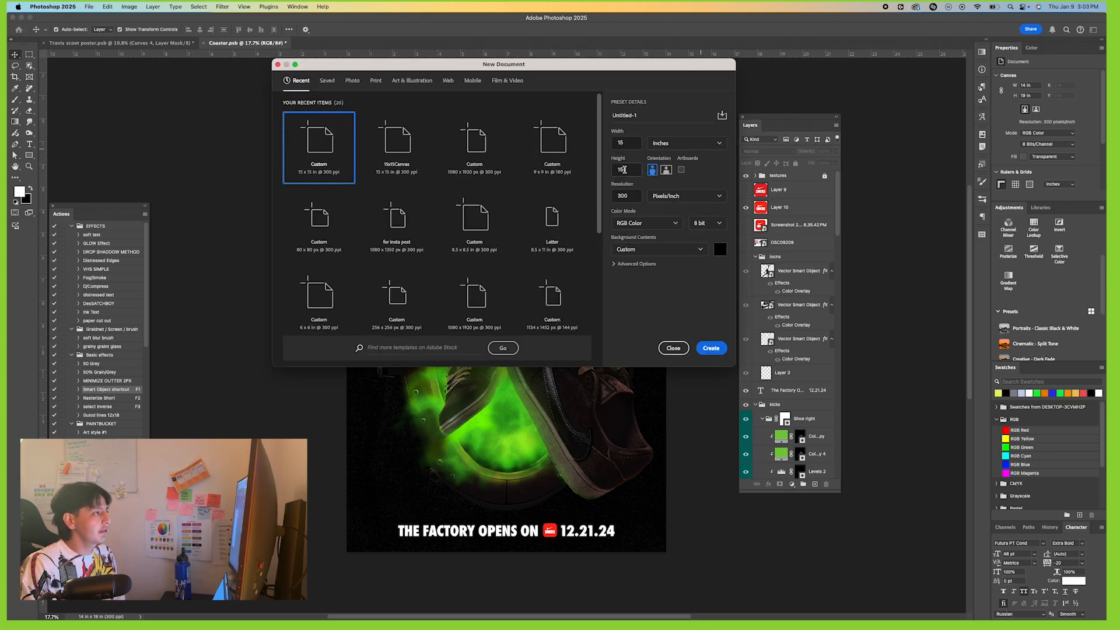
- Create the 16 × 16 inch black document and convert its empty layer to a smart object
{"action": "left_click", "coordinate": [711, 347]}
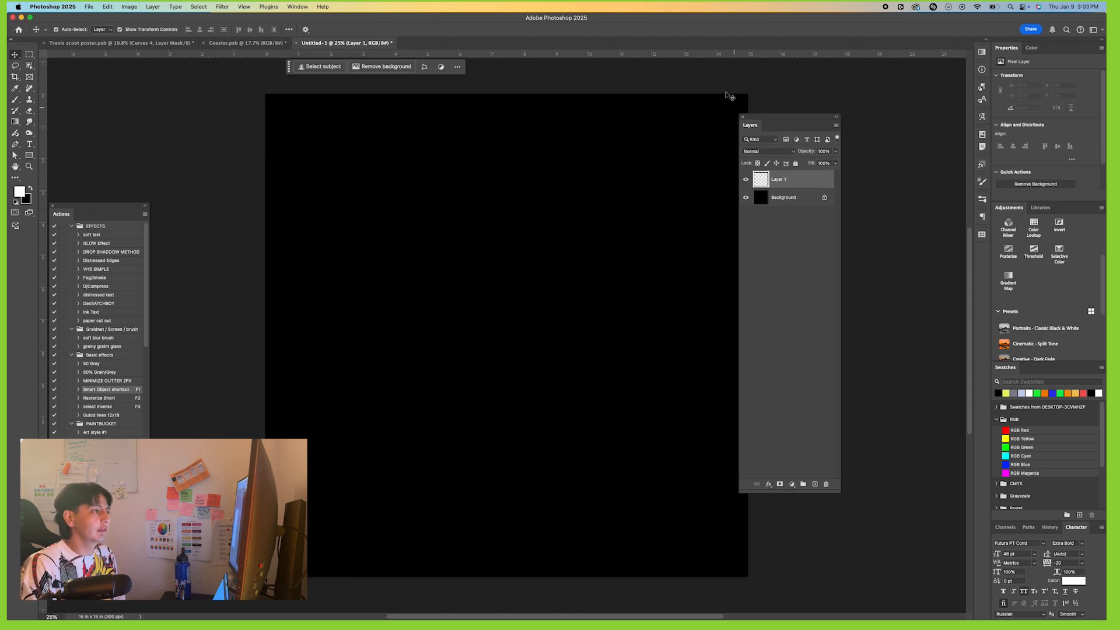
{"action": "right_click", "coordinate": [778, 180]}
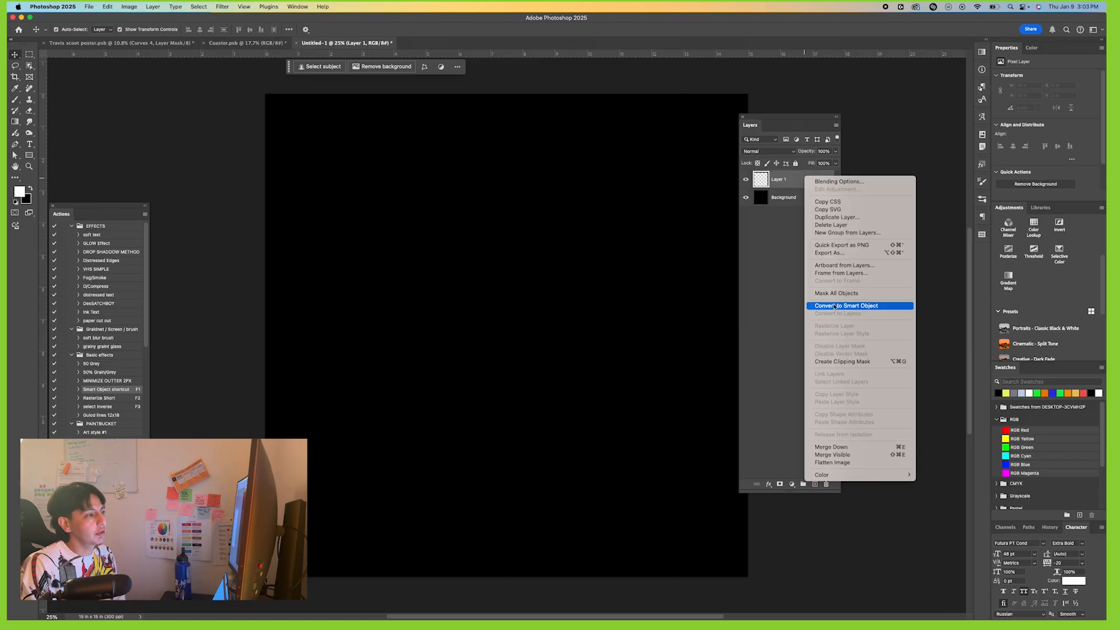
{"action": "left_click", "coordinate": [846, 305]}
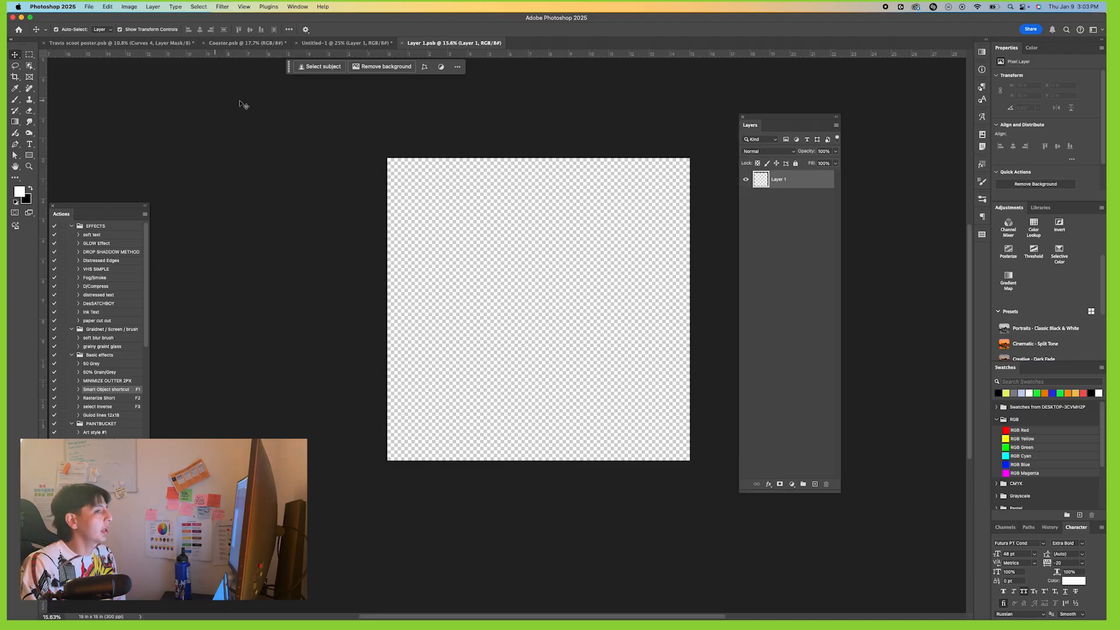
- Place Embedded the girl-with-orb PNG from the Desktop folder and commit it
{"action": "left_click", "coordinate": [89, 7]}
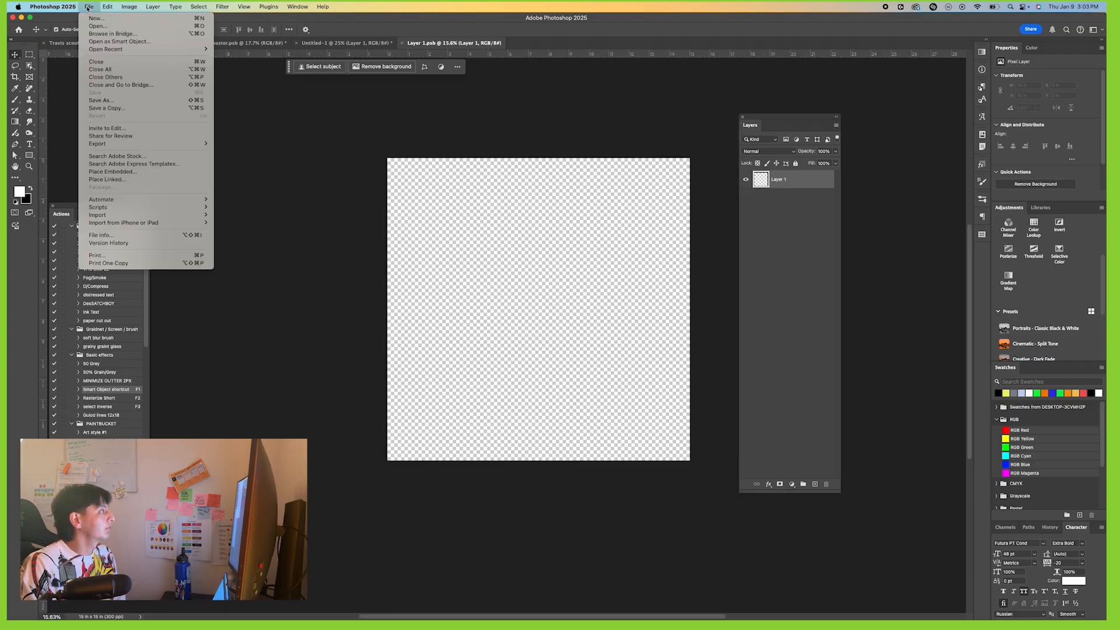
{"action": "left_click", "coordinate": [111, 171]}
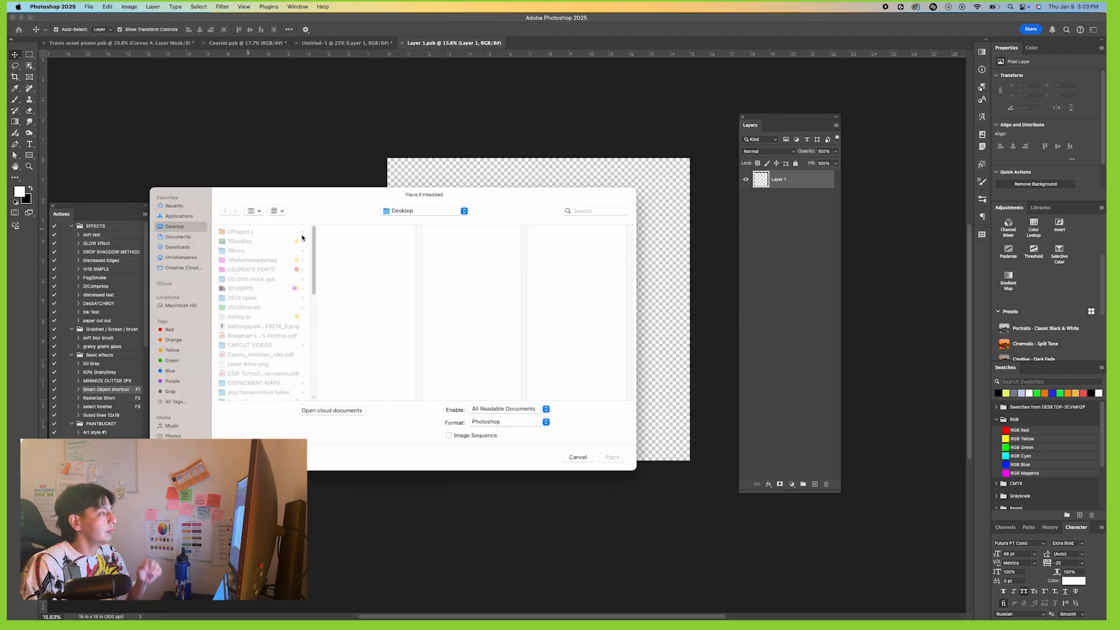
{"action": "left_click", "coordinate": [240, 270]}
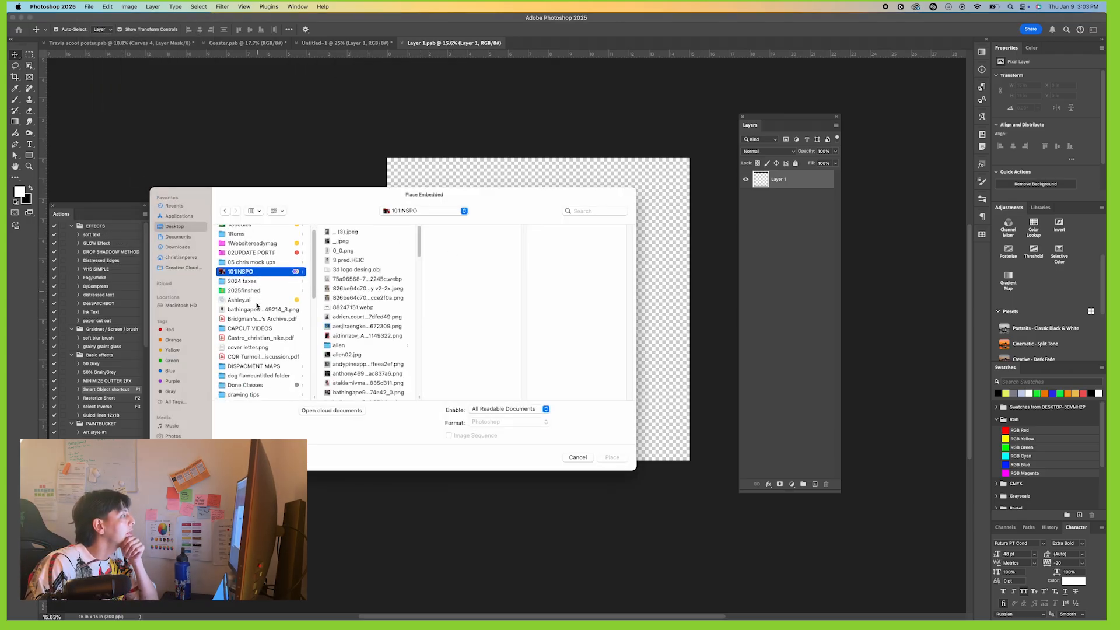
{"action": "left_click", "coordinate": [261, 309]}
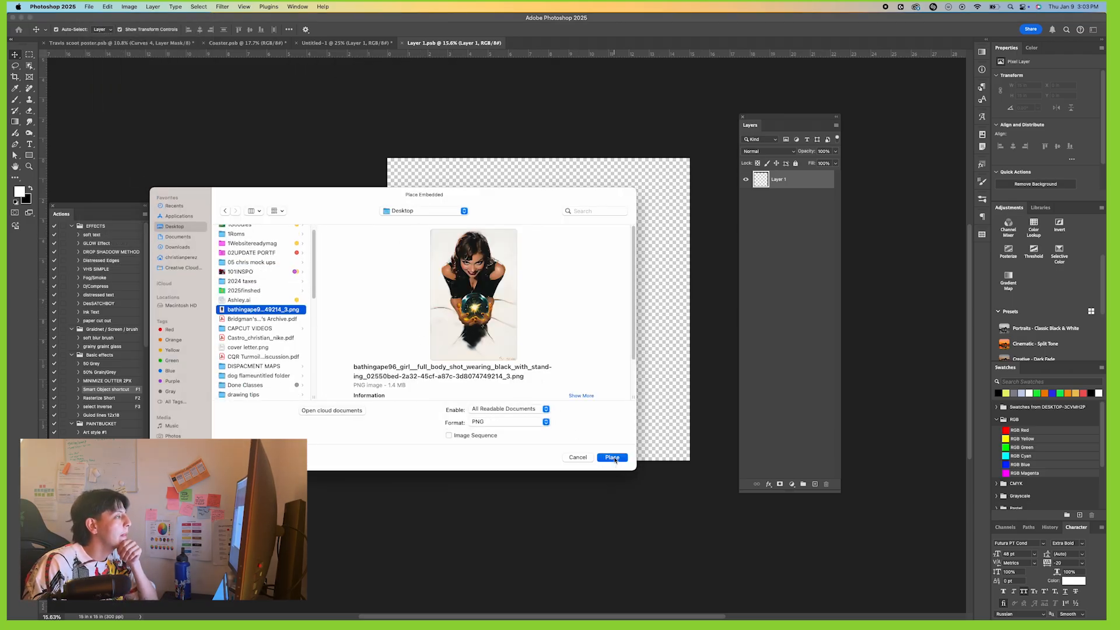
{"action": "left_click", "coordinate": [610, 457]}
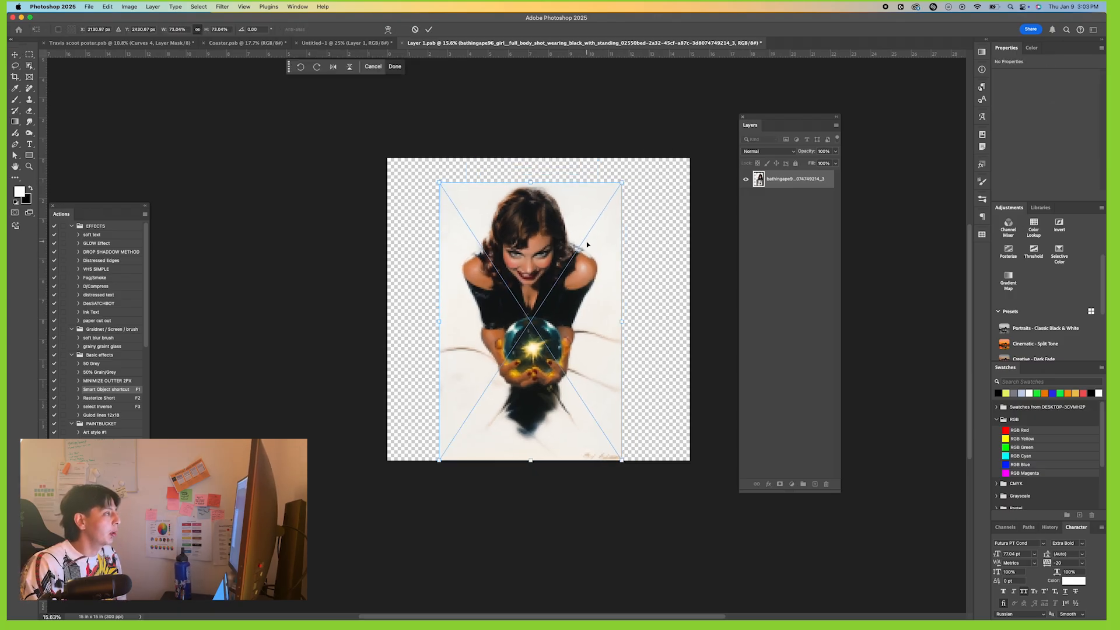
{"action": "left_click", "coordinate": [394, 66]}
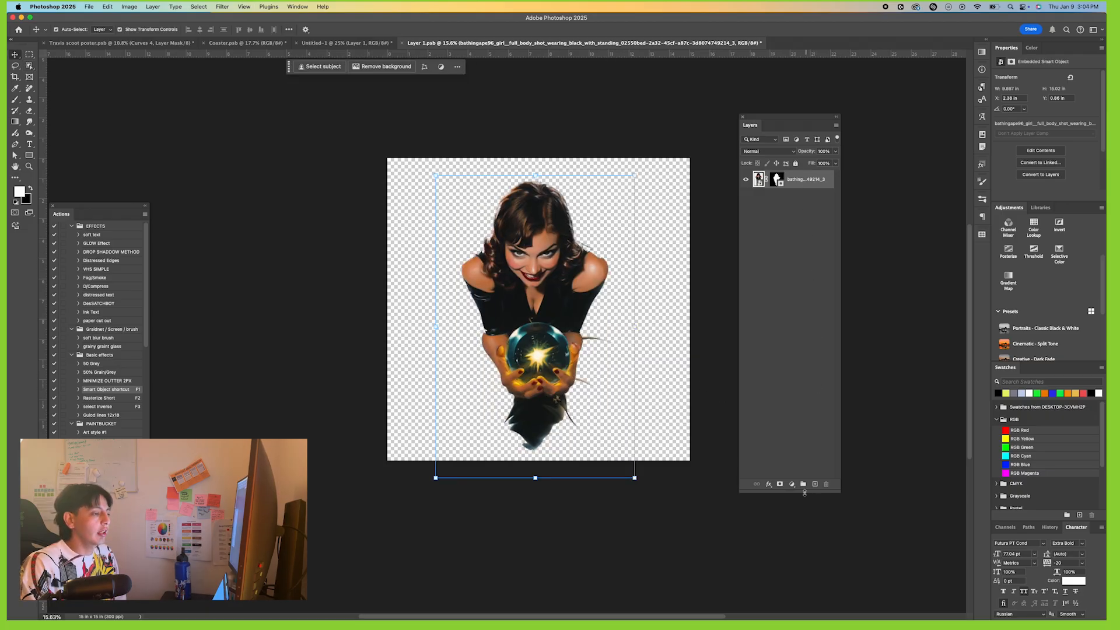
- Add a Levels adjustment, then a Pattern fill layer using a grainy noise texture
{"action": "left_click", "coordinate": [780, 484]}
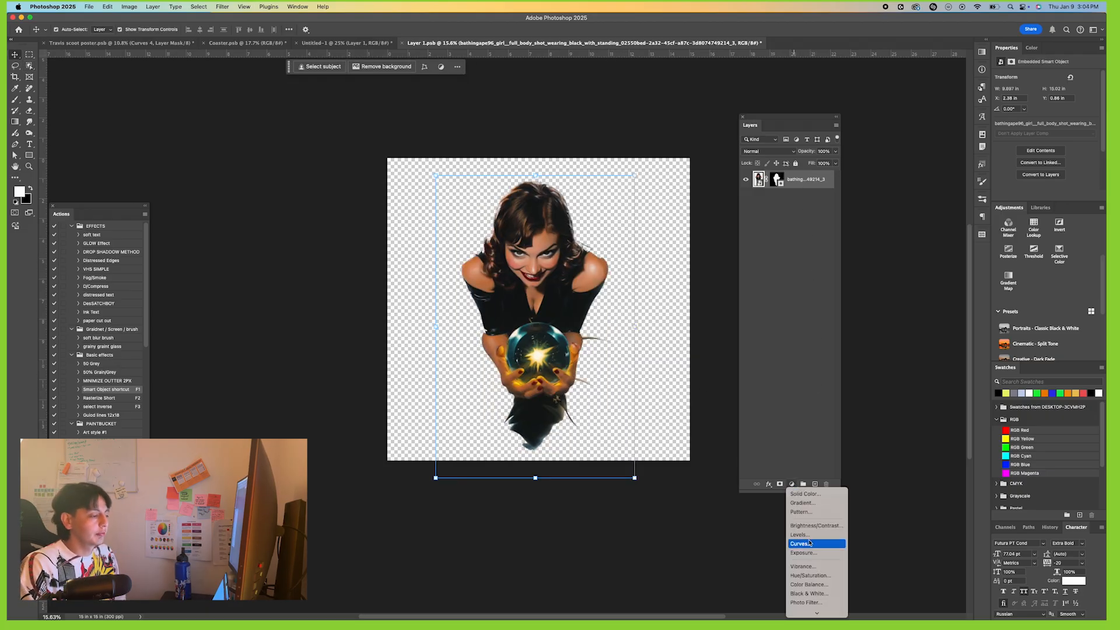
{"action": "left_click", "coordinate": [798, 534]}
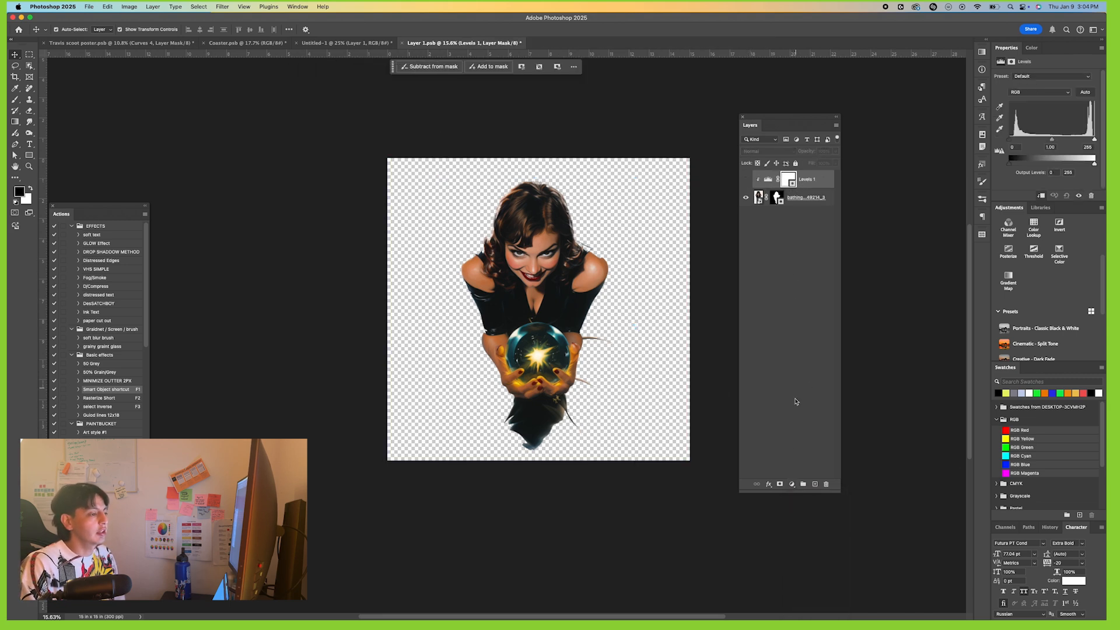
{"action": "left_click", "coordinate": [791, 484]}
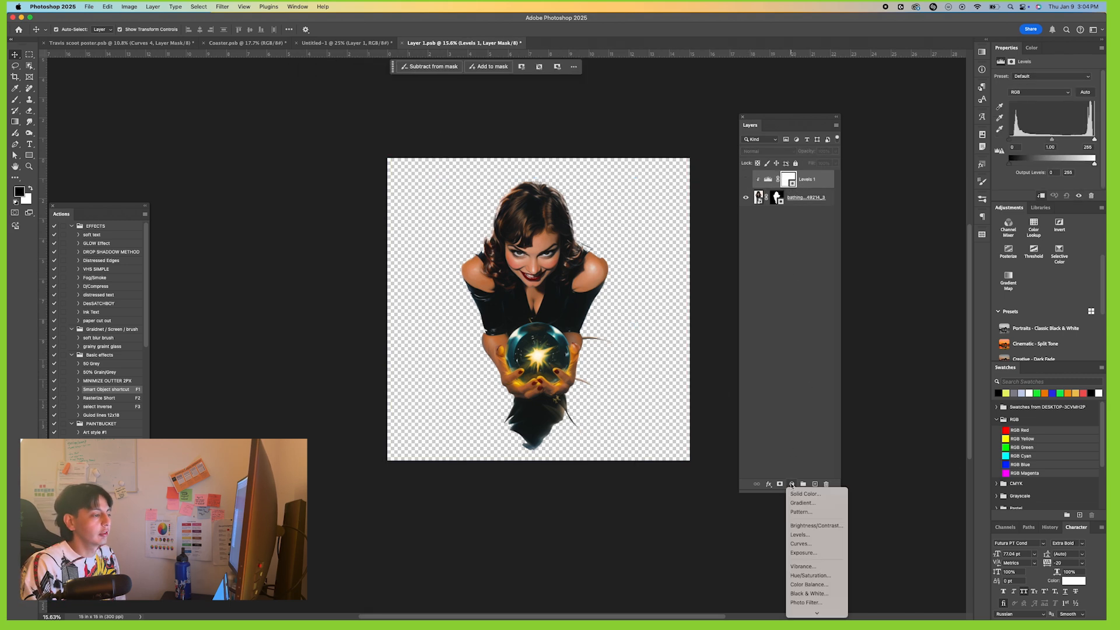
{"action": "mouse_move", "coordinate": [801, 511]}
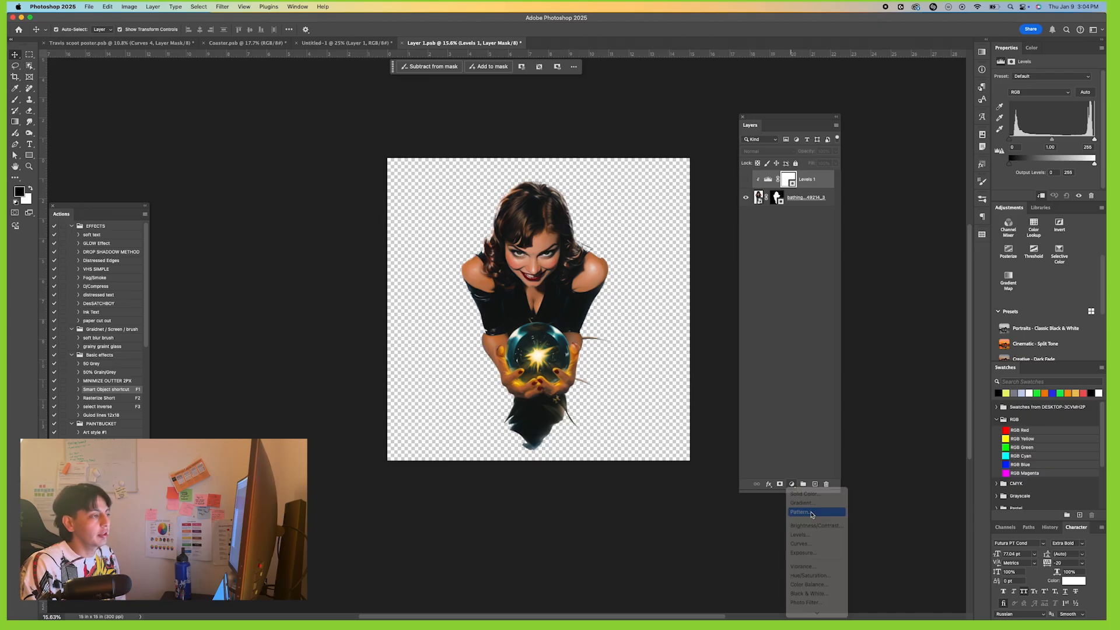
{"action": "left_click", "coordinate": [801, 512]}
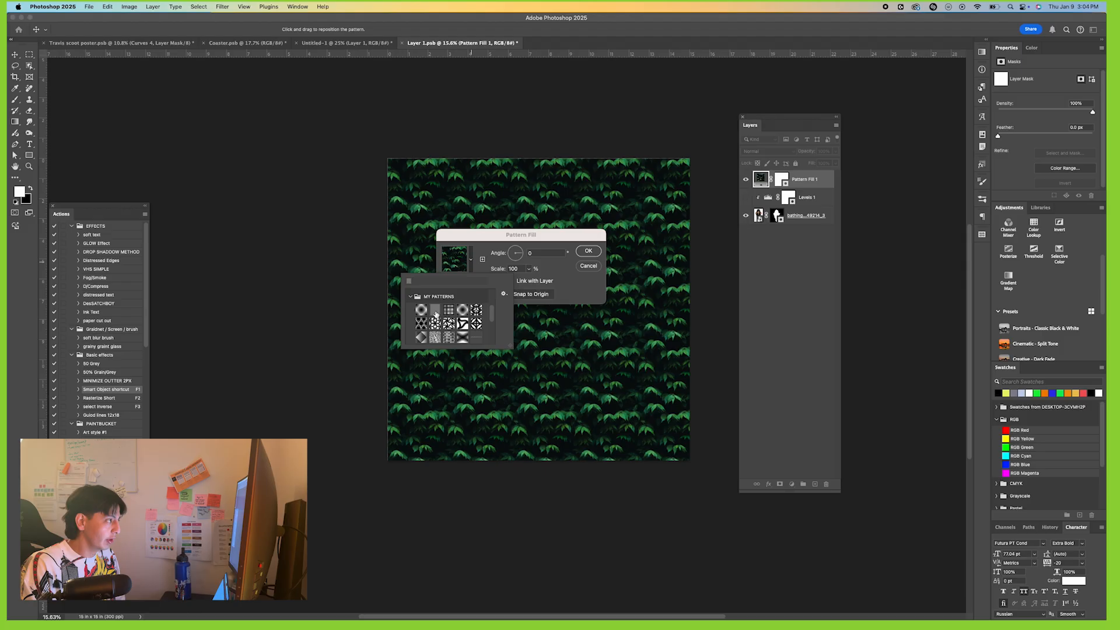
{"action": "left_click", "coordinate": [587, 251]}
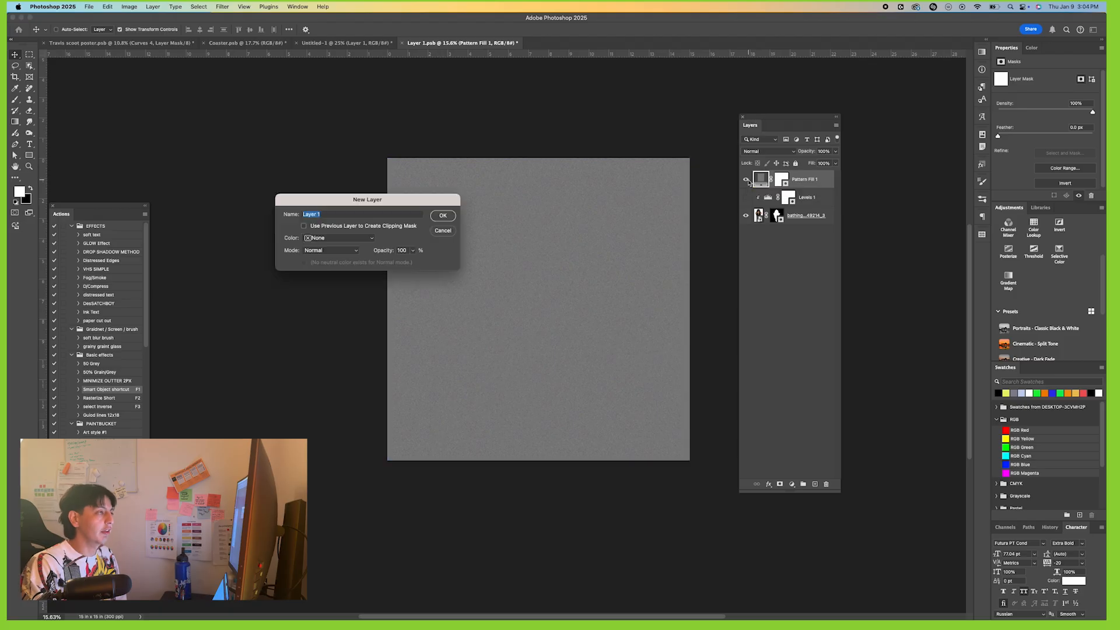
- Fill a new layer with 50% grey set to Overlay, then return to the Untitled-1 poster
{"action": "left_click", "coordinate": [442, 215]}
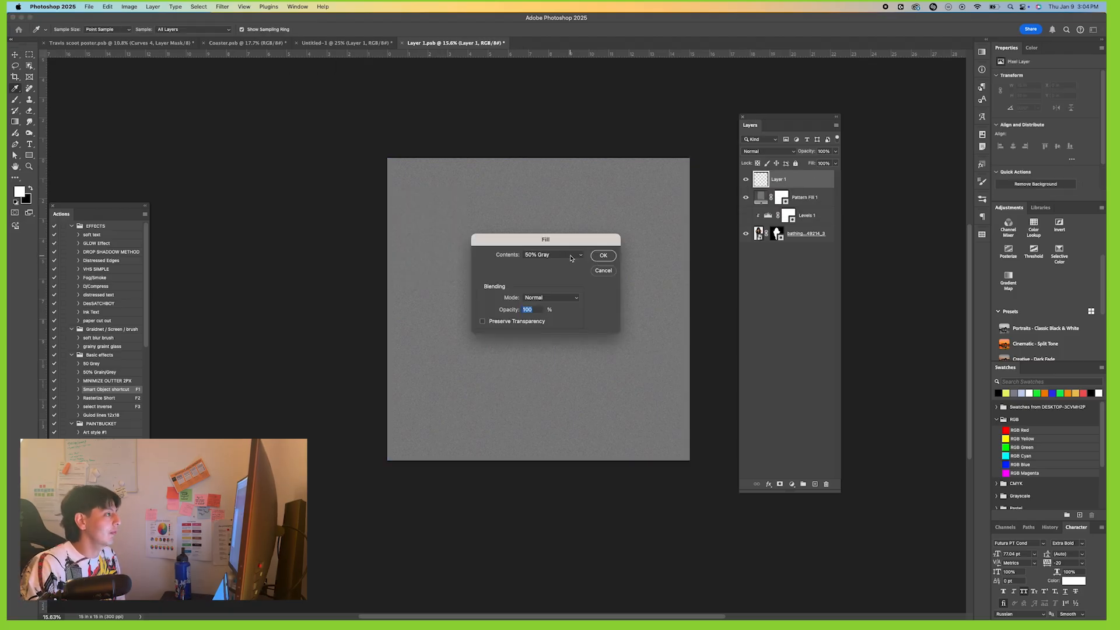
{"action": "left_click", "coordinate": [603, 256]}
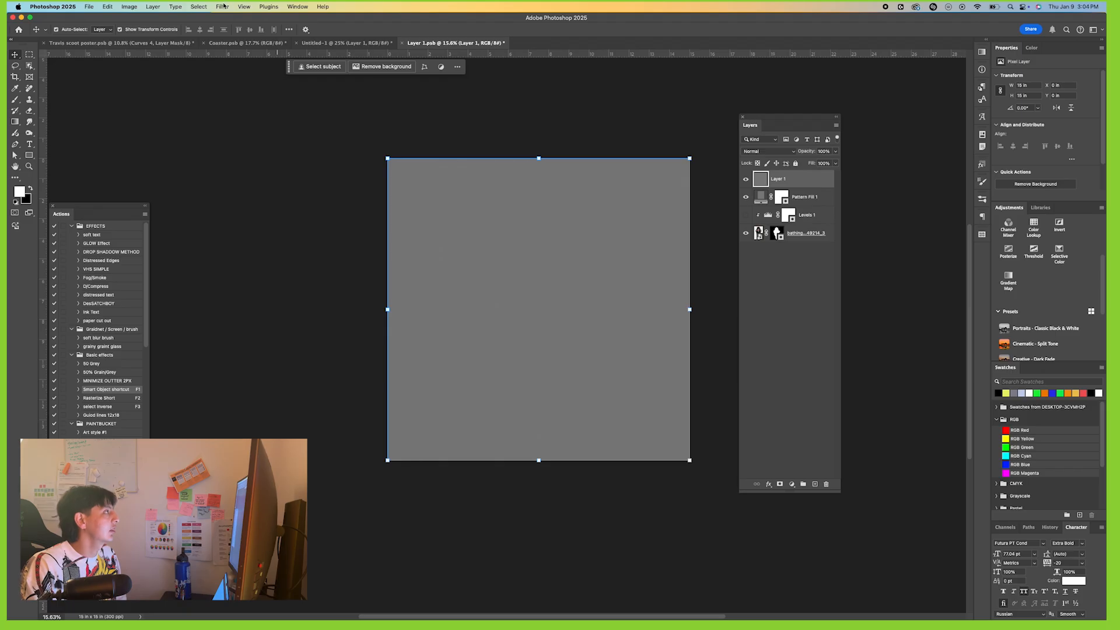
{"action": "left_click", "coordinate": [222, 7]}
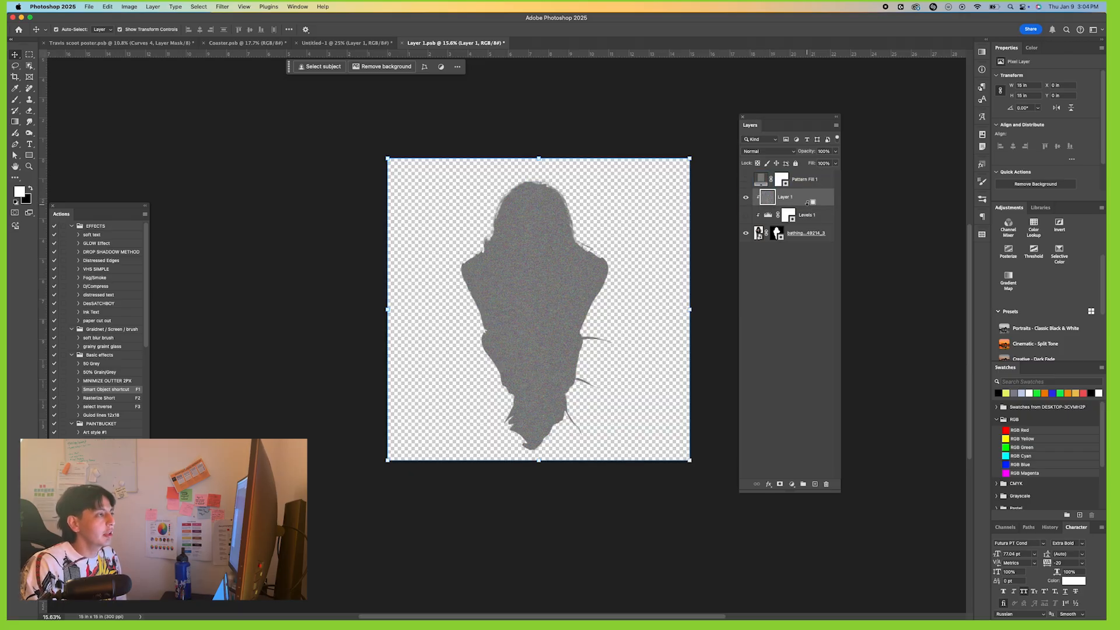
{"action": "left_click", "coordinate": [763, 150]}
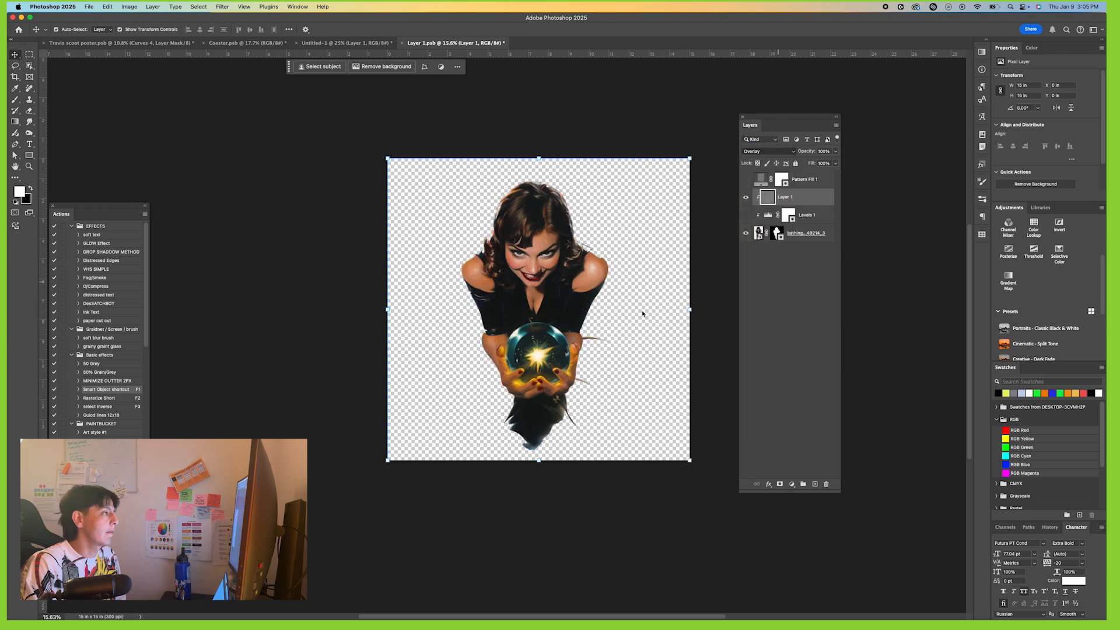
{"action": "mouse_move", "coordinate": [654, 326]}
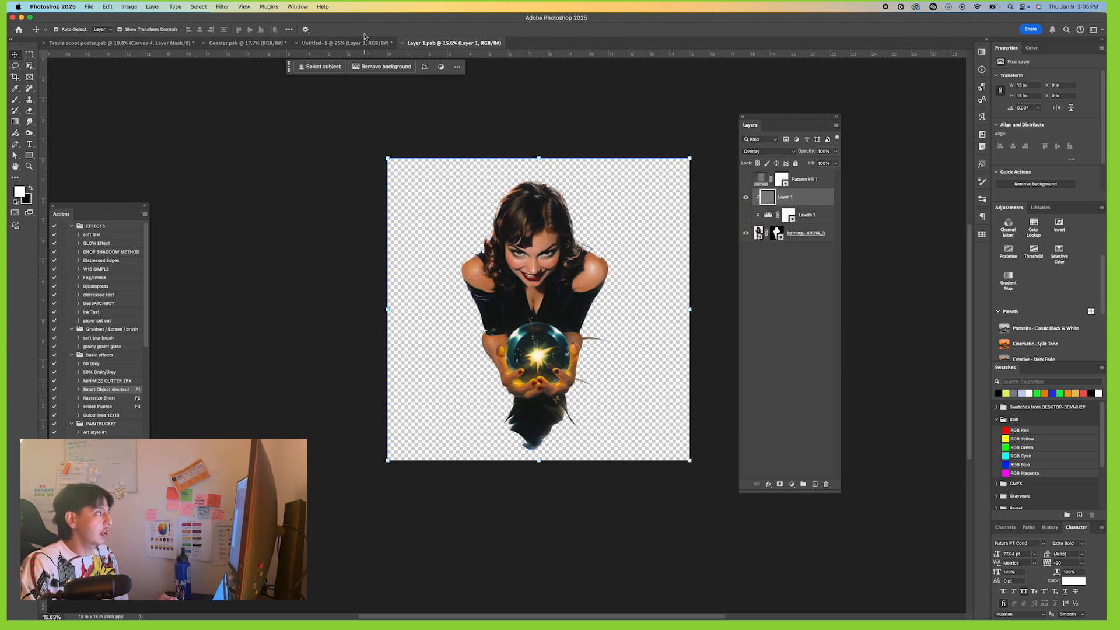
{"action": "left_click", "coordinate": [340, 43]}
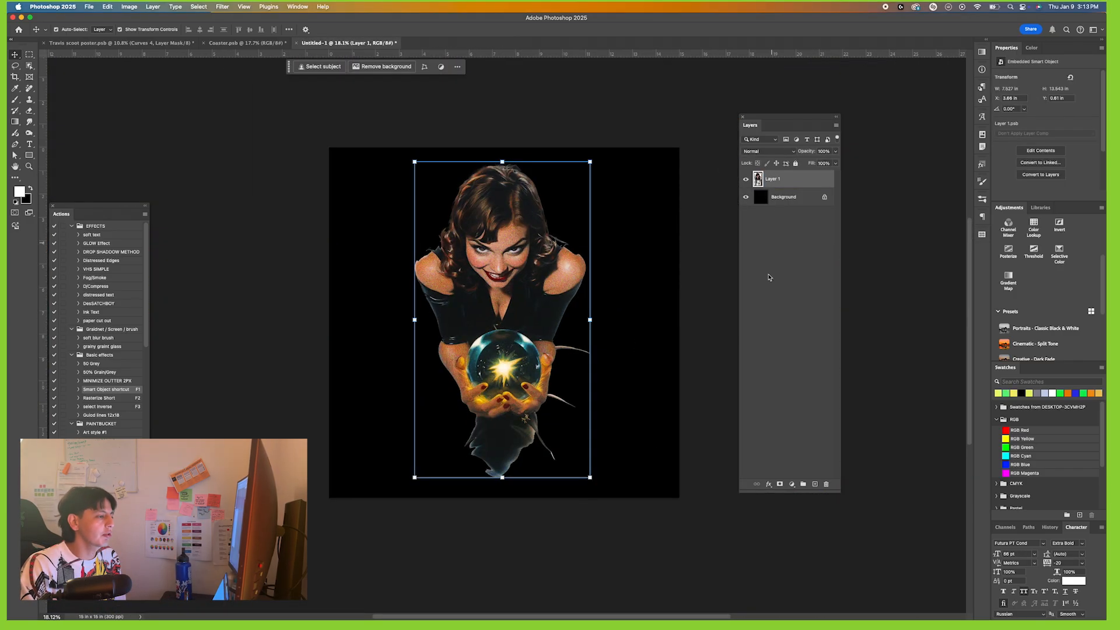
- Add a Threshold adjustment, group it with the girl layer and rename the group Threshboy
{"action": "left_click", "coordinate": [779, 484]}
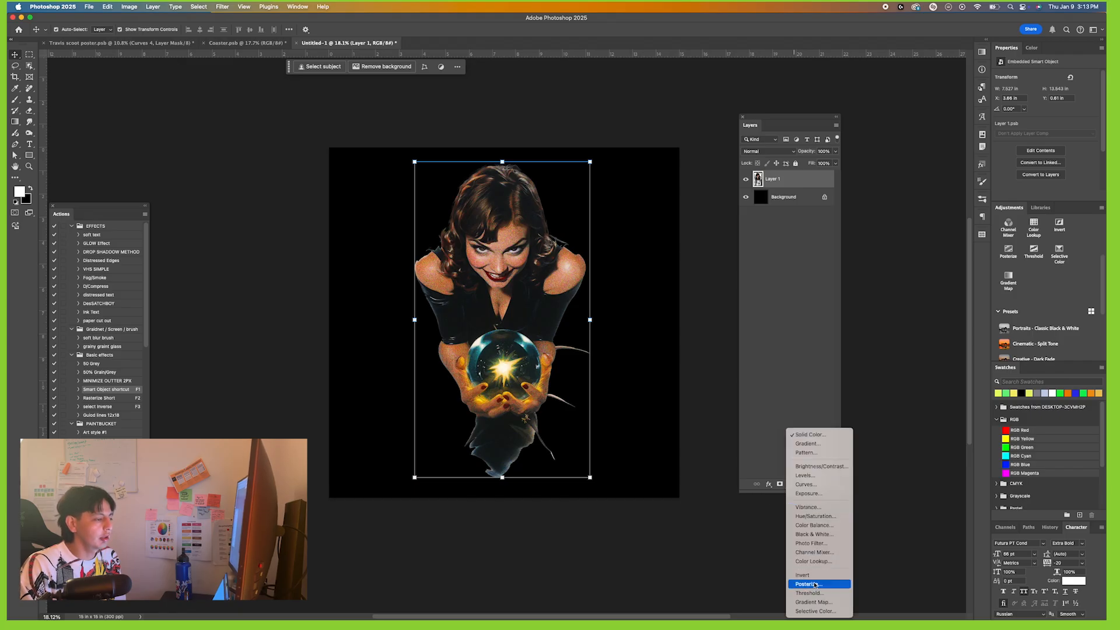
{"action": "mouse_move", "coordinate": [813, 602]}
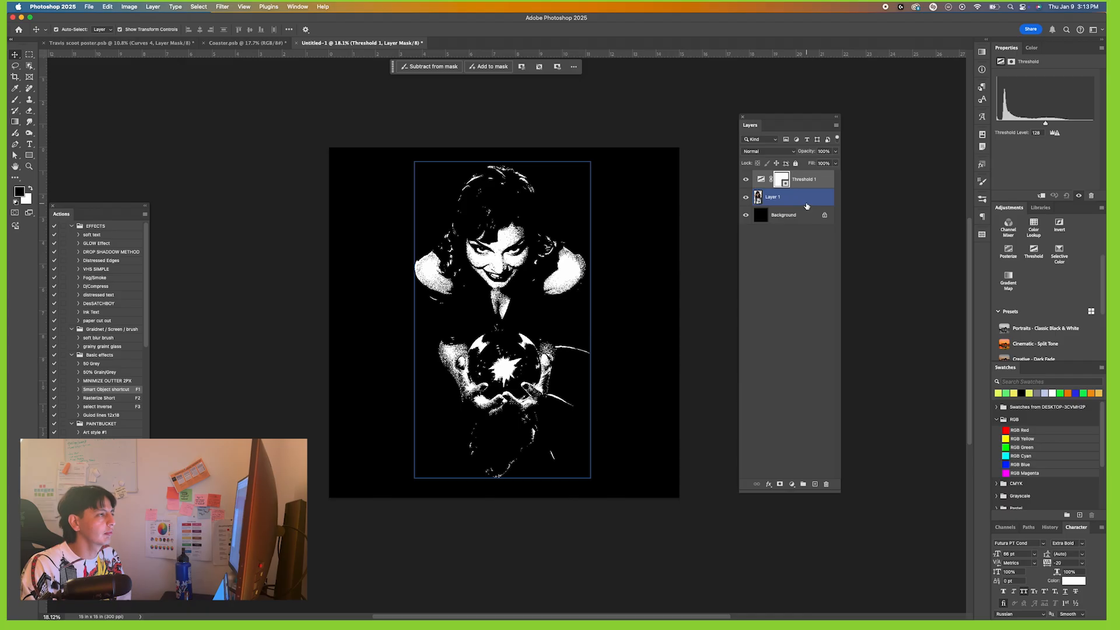
{"action": "left_click", "coordinate": [777, 196]}
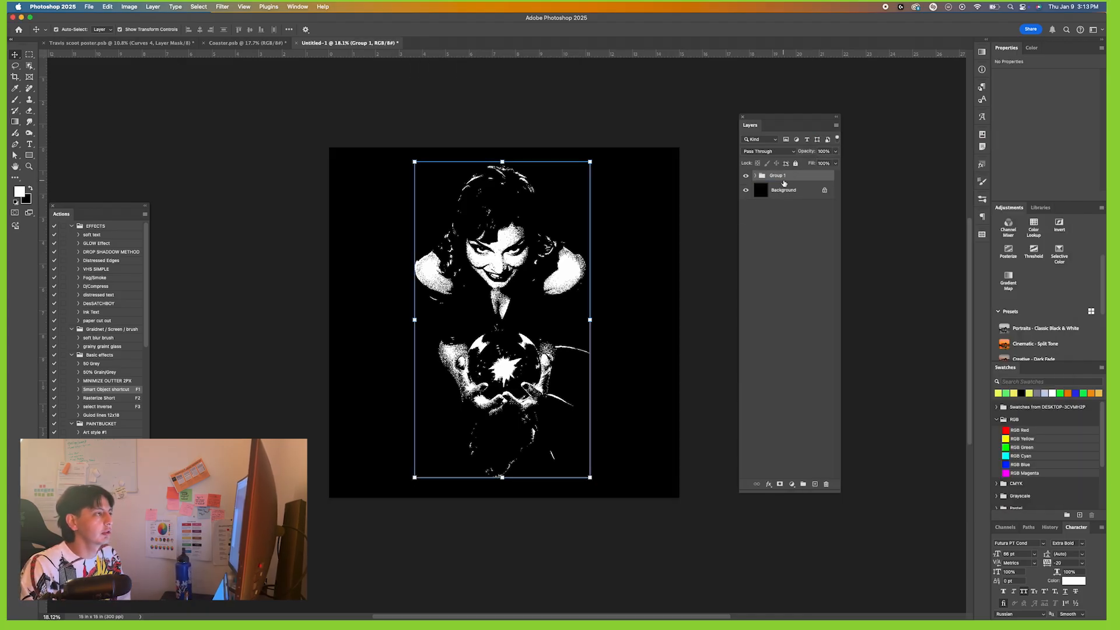
{"action": "left_click", "coordinate": [756, 176]}
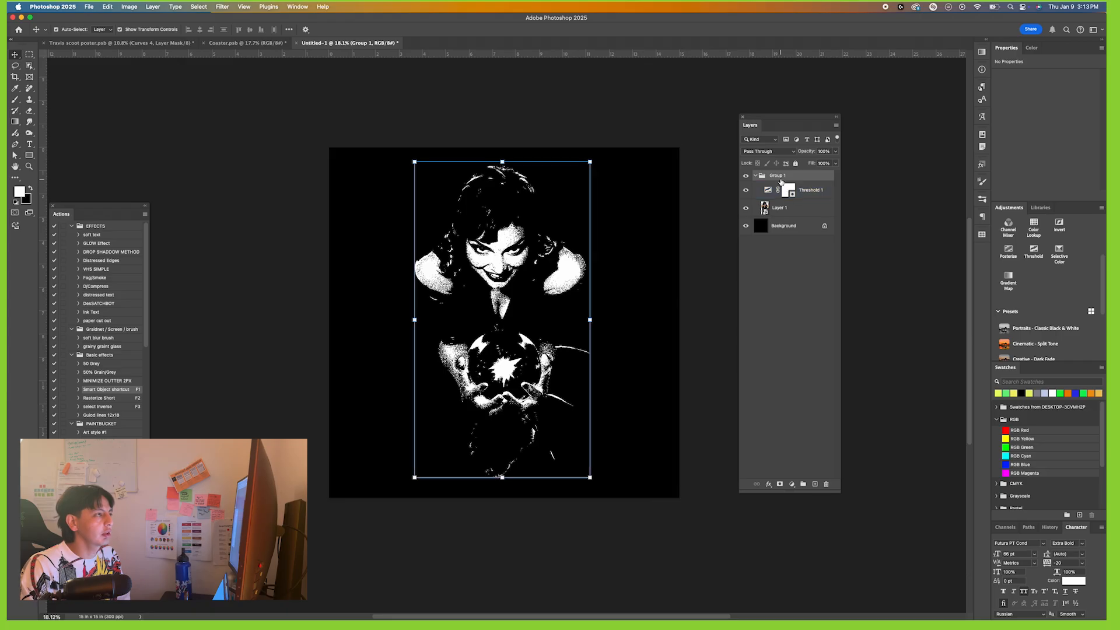
{"action": "double_click", "coordinate": [777, 176]}
{"action": "type", "text": "Shadows"}
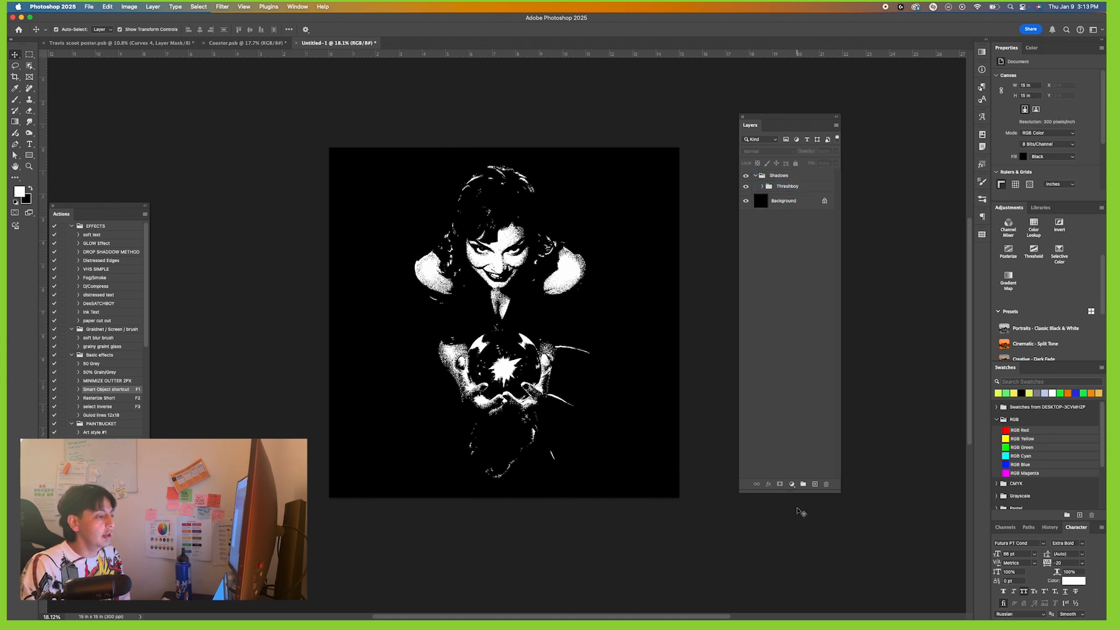
- Add a light green Solid Color fill above the portrait group and clip it to it
{"action": "left_click", "coordinate": [779, 482]}
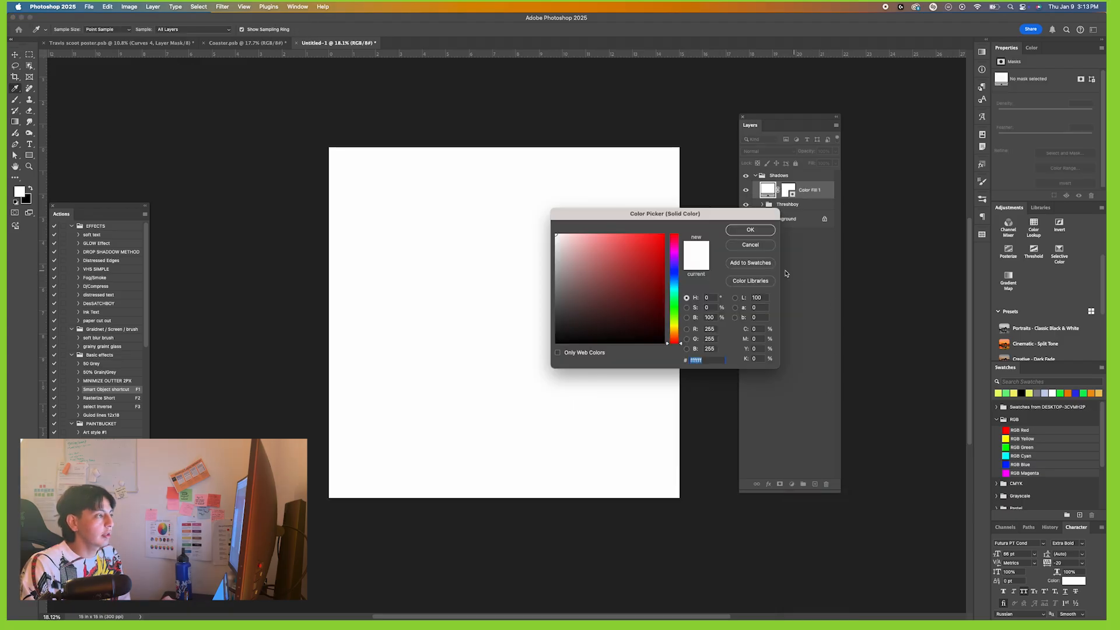
{"action": "left_click", "coordinate": [672, 293]}
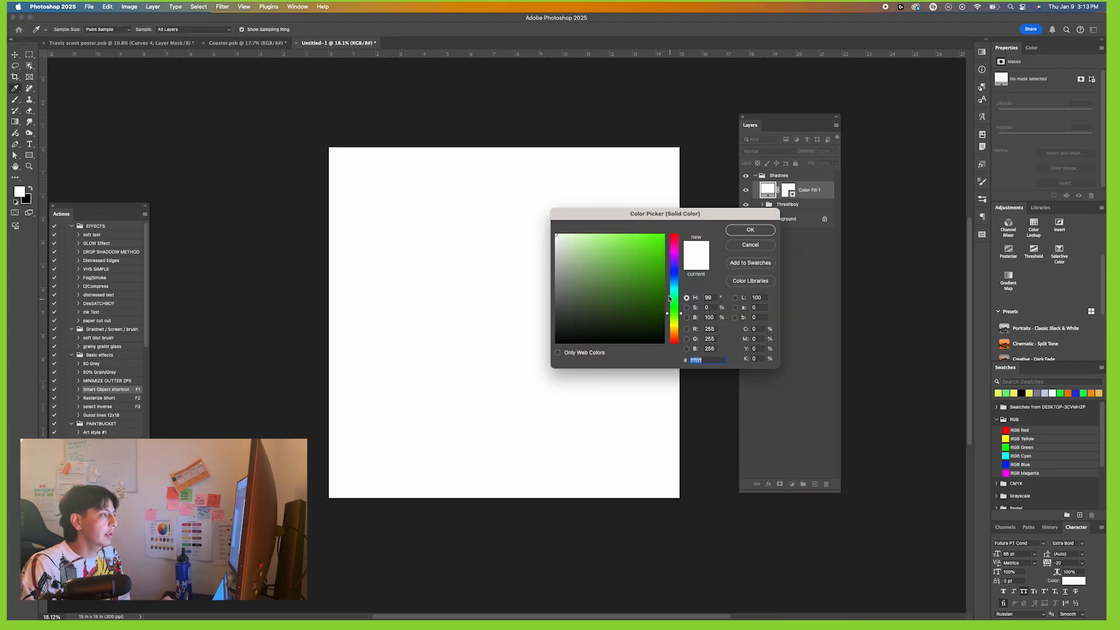
{"action": "left_click", "coordinate": [749, 230]}
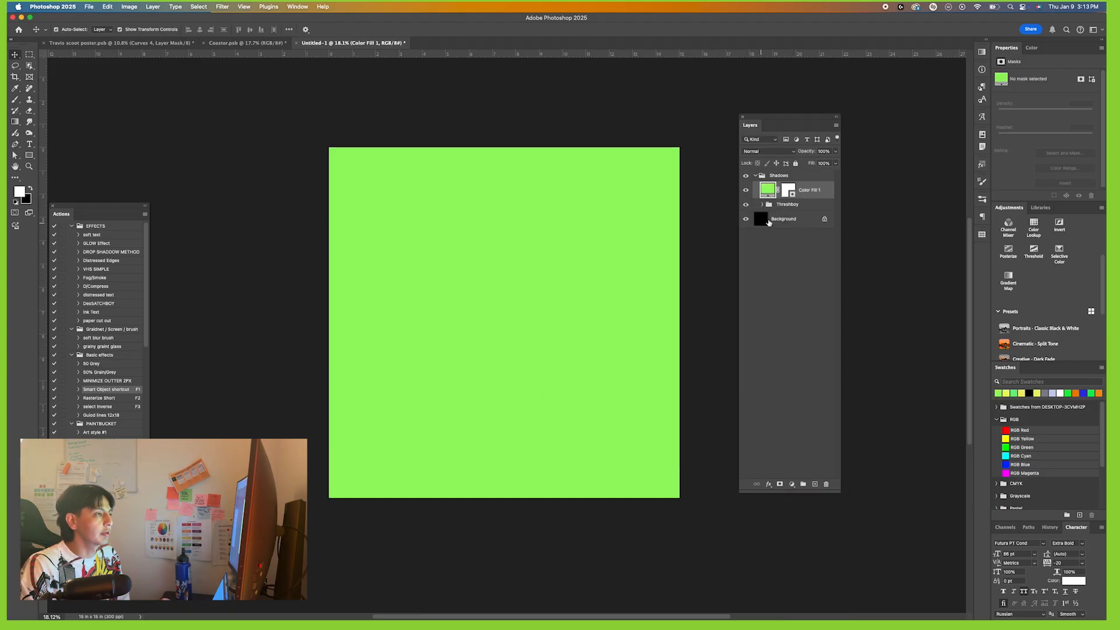
{"action": "left_click", "coordinate": [786, 204]}
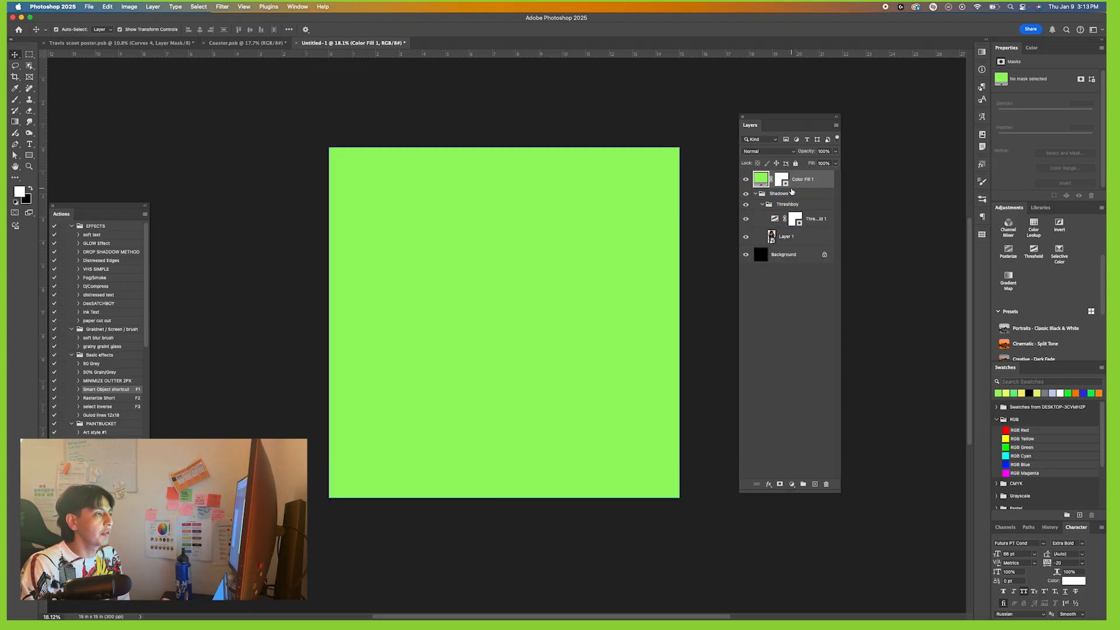
{"action": "left_click", "coordinate": [779, 194]}
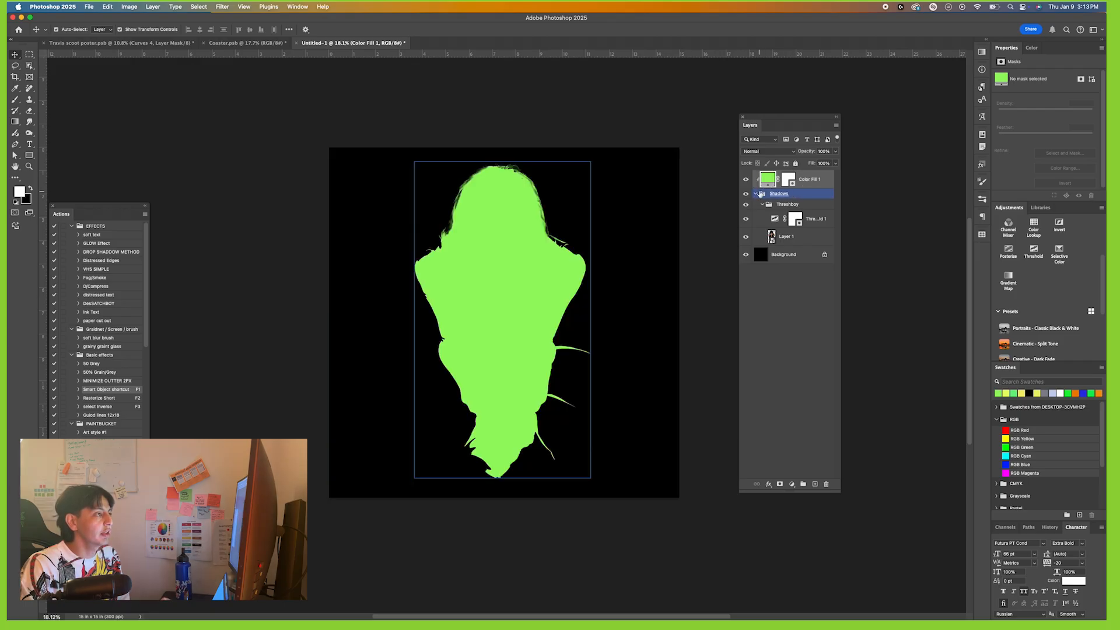
- Group the fill and portrait as Shadows, expand it and select Threshboy inside
{"action": "left_click", "coordinate": [807, 179]}
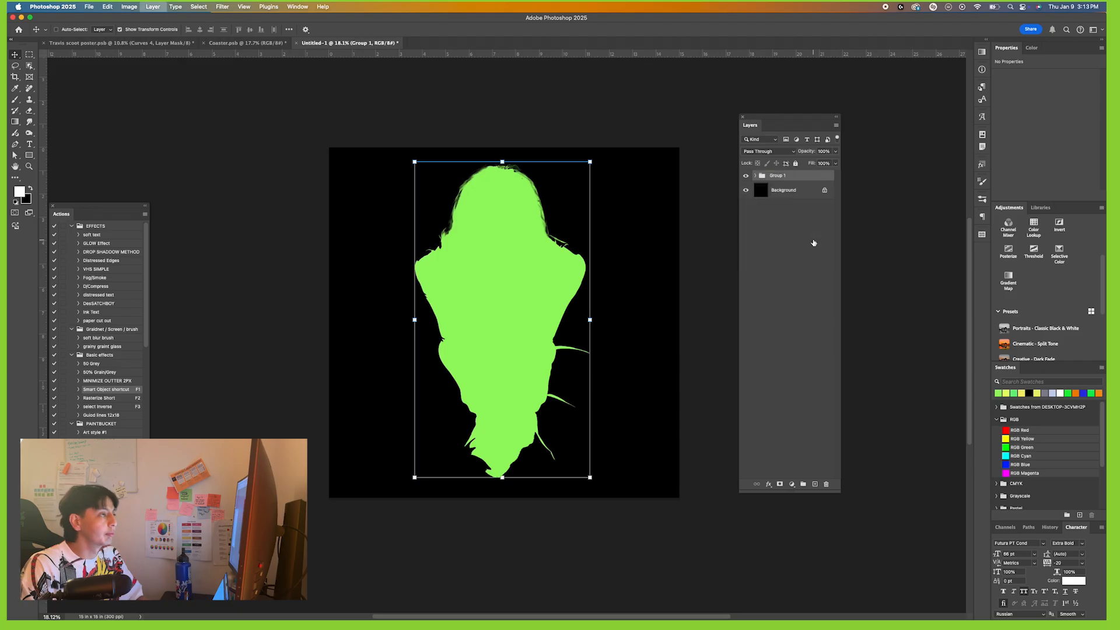
{"action": "double_click", "coordinate": [778, 174]}
{"action": "type", "text": "Shadows"}
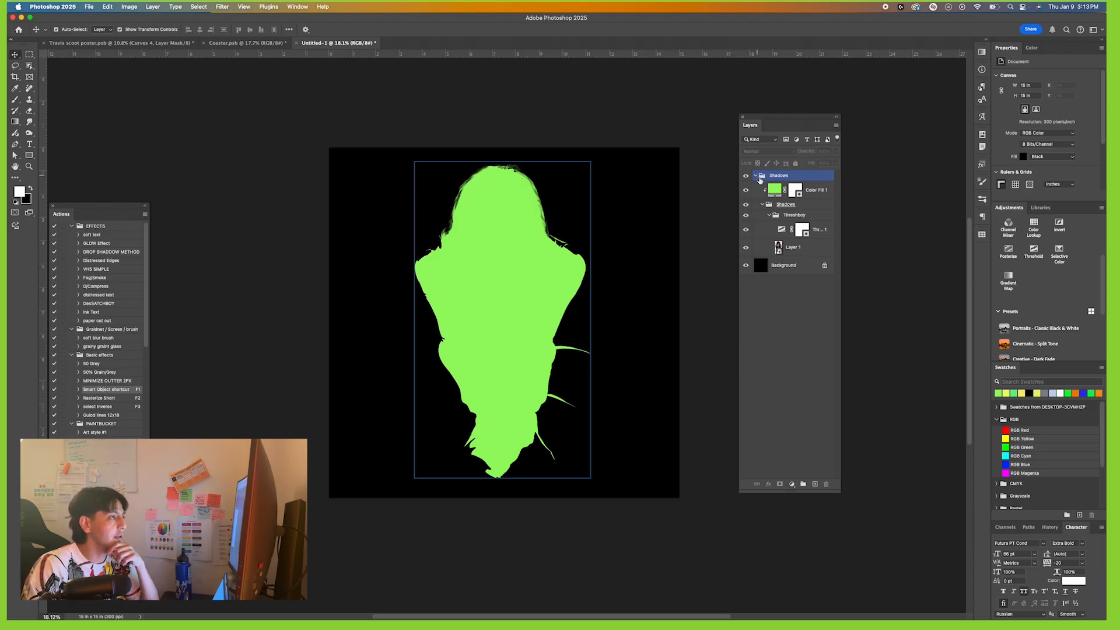
{"action": "left_click", "coordinate": [784, 204]}
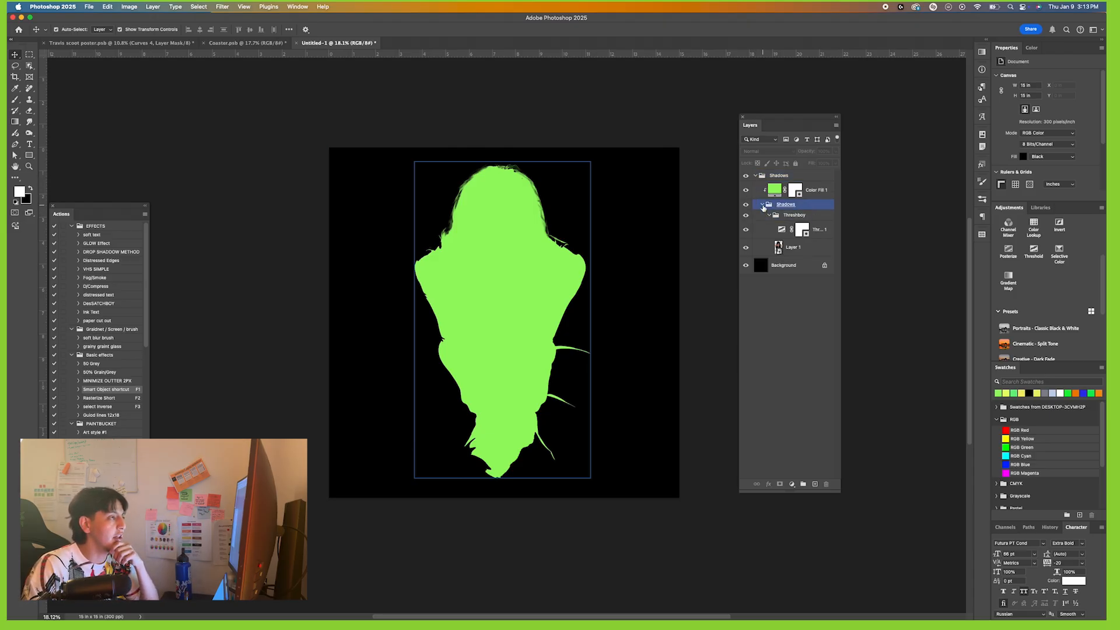
{"action": "left_click", "coordinate": [793, 215]}
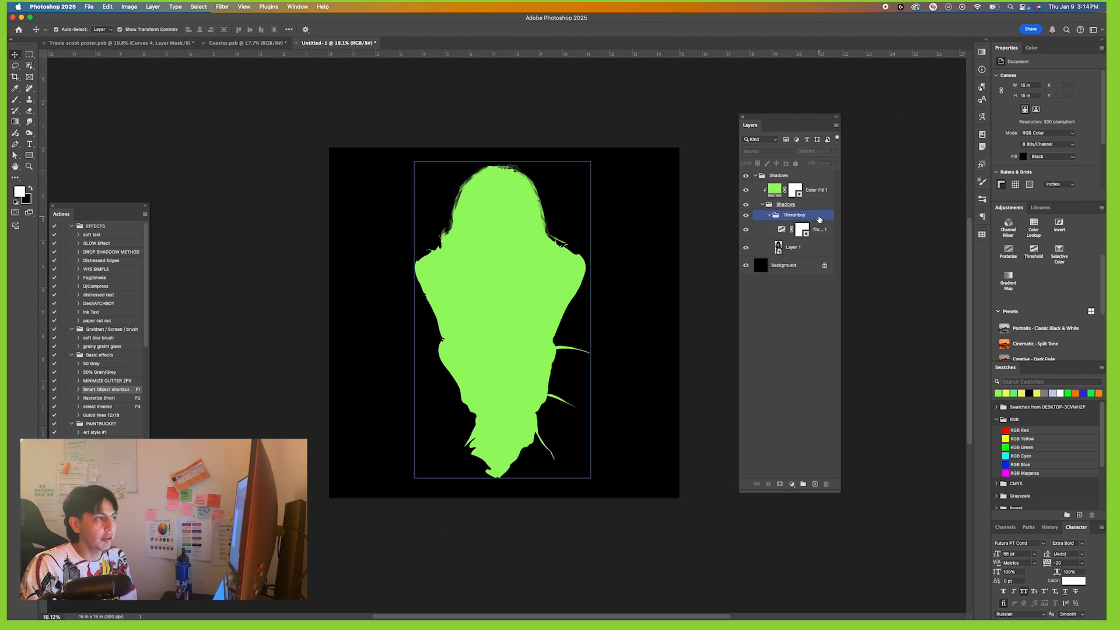
- Set Threshboy's blending so the threshold shapes the green fill, darken the level to about 28, select Shadows
{"action": "double_click", "coordinate": [794, 215]}
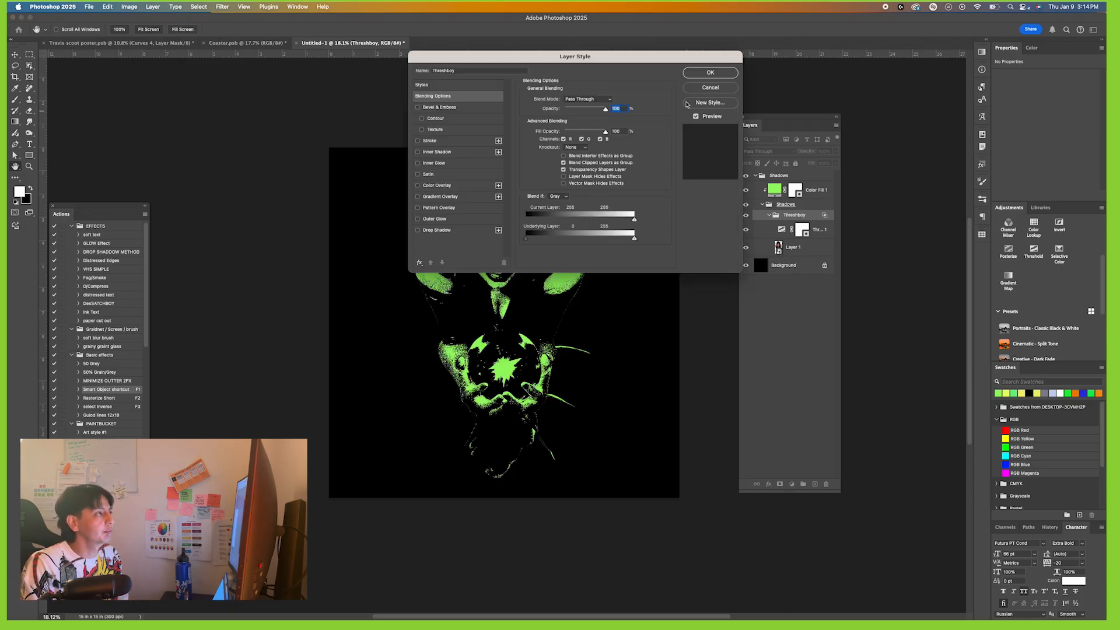
{"action": "left_click", "coordinate": [708, 72]}
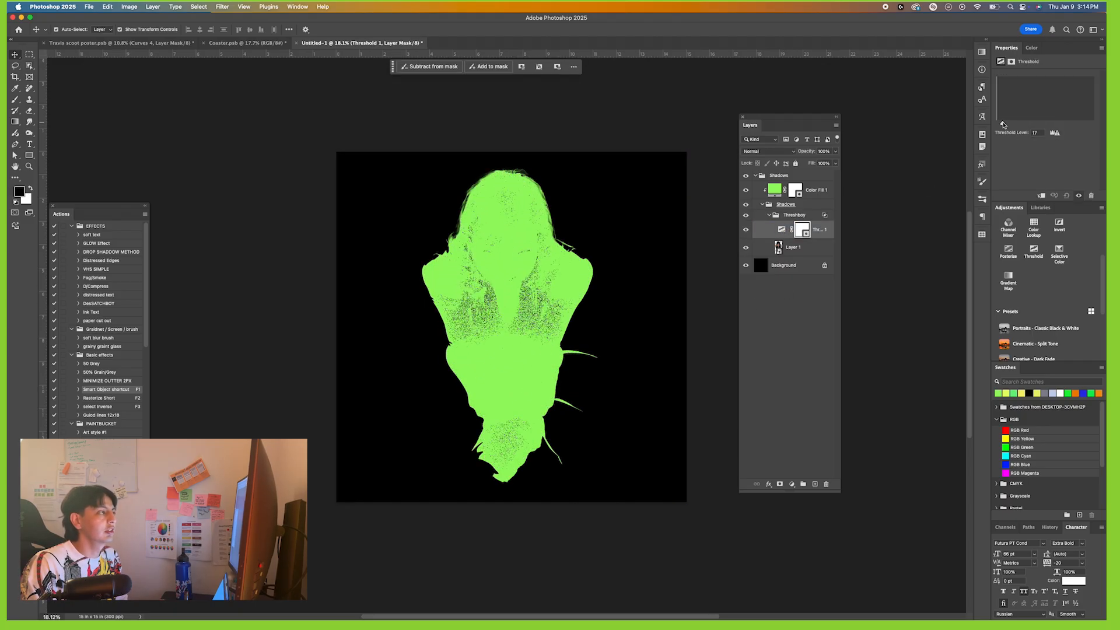
{"action": "left_click_drag", "start_coordinate": [1002, 124], "coordinate": [1006, 125]}
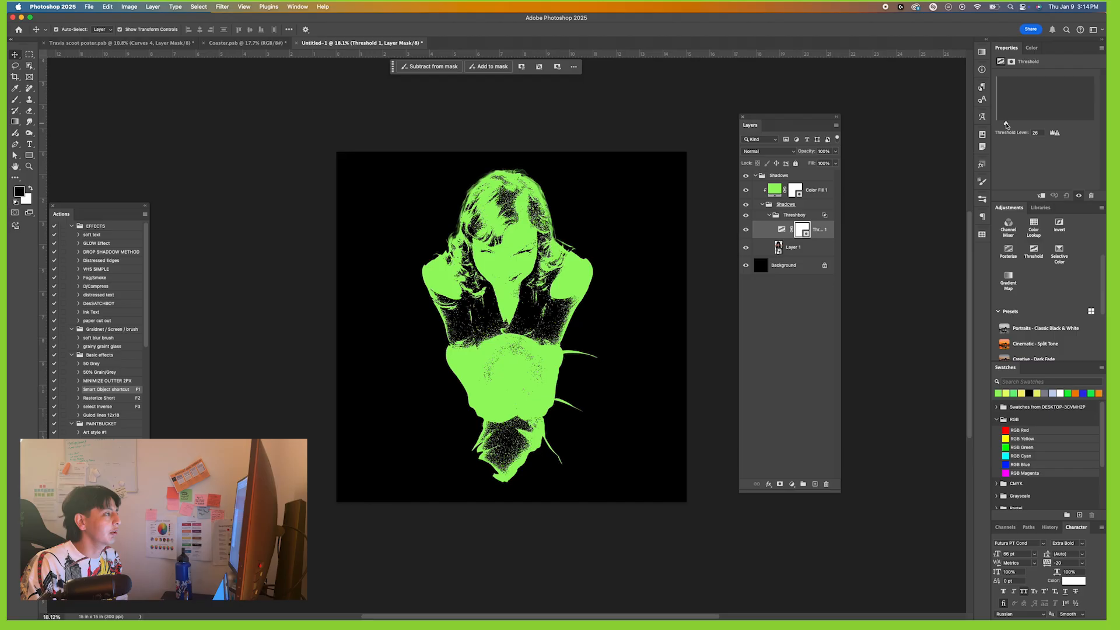
{"action": "left_click", "coordinate": [778, 176]}
{"action": "type", "text": "Mid"}
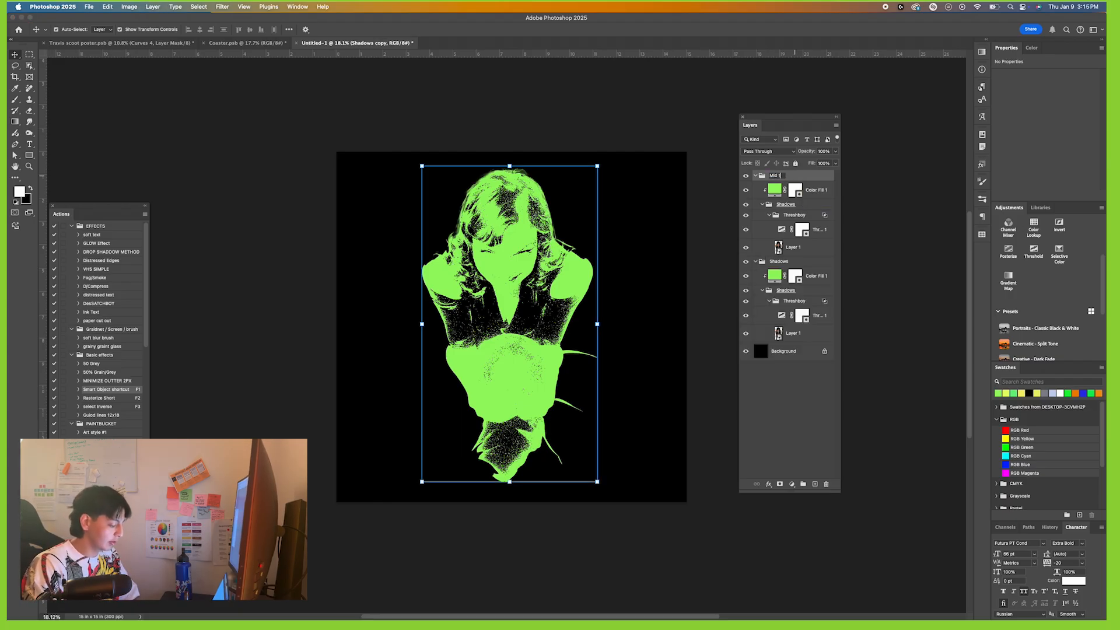
- Name the copy Mid tones, recolour its fill yellow and raise its threshold level to 148
{"action": "left_click", "coordinate": [784, 203]}
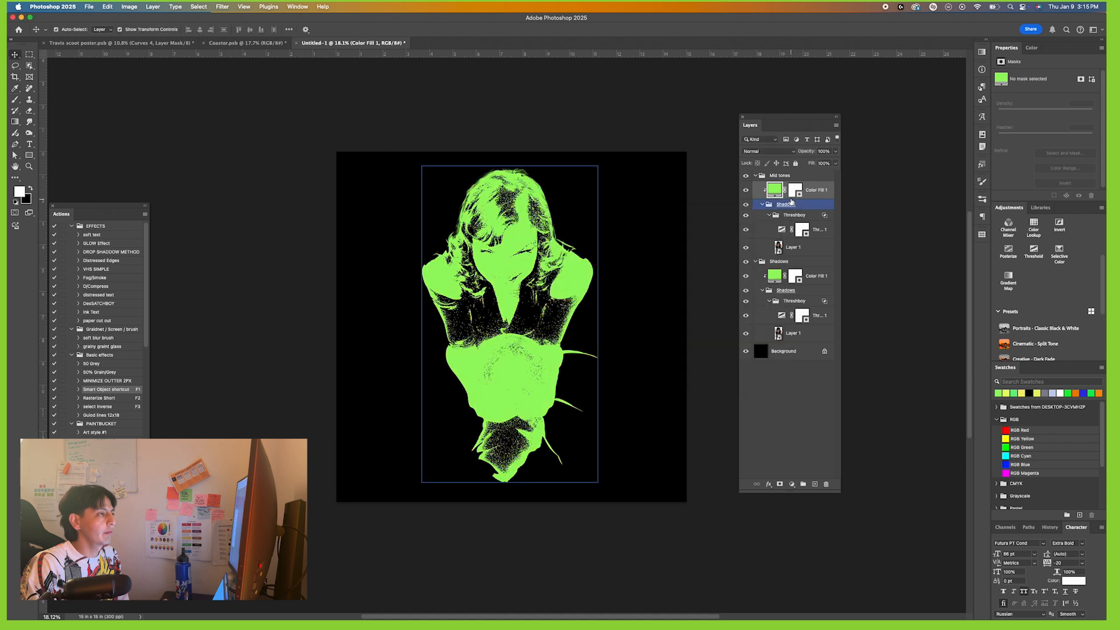
{"action": "double_click", "coordinate": [774, 189]}
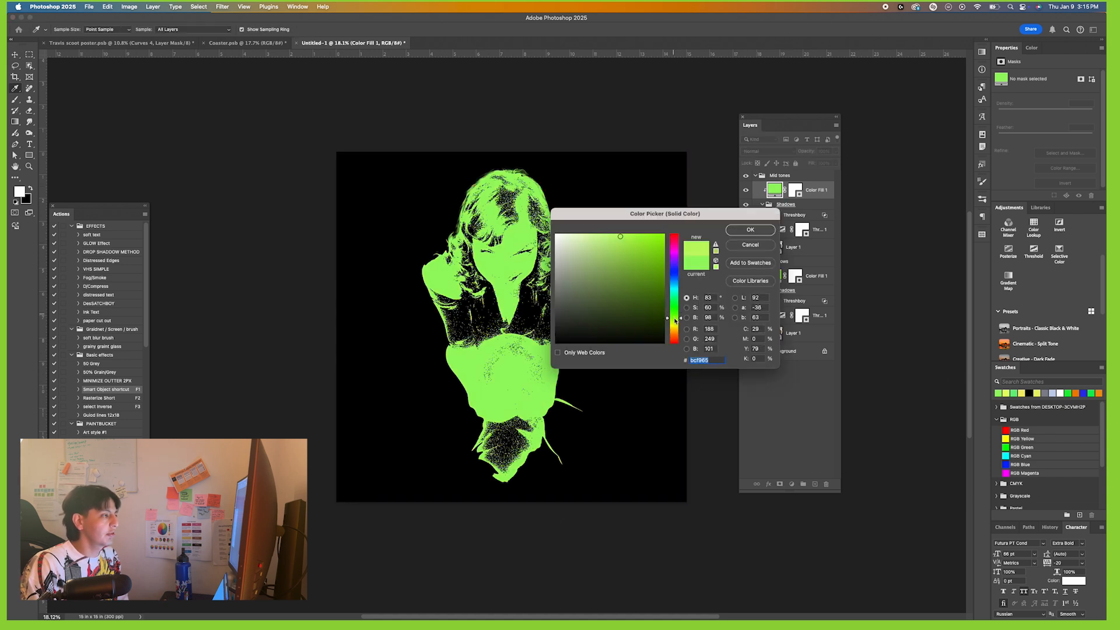
{"action": "left_click", "coordinate": [749, 229]}
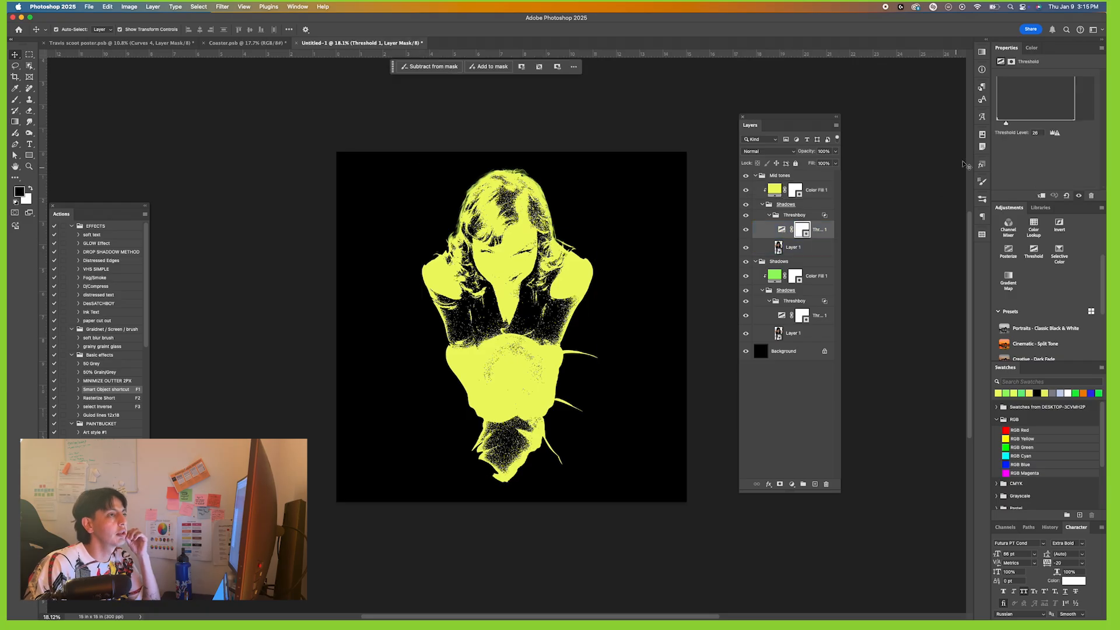
{"action": "left_click_drag", "start_coordinate": [1004, 123], "coordinate": [1042, 123]}
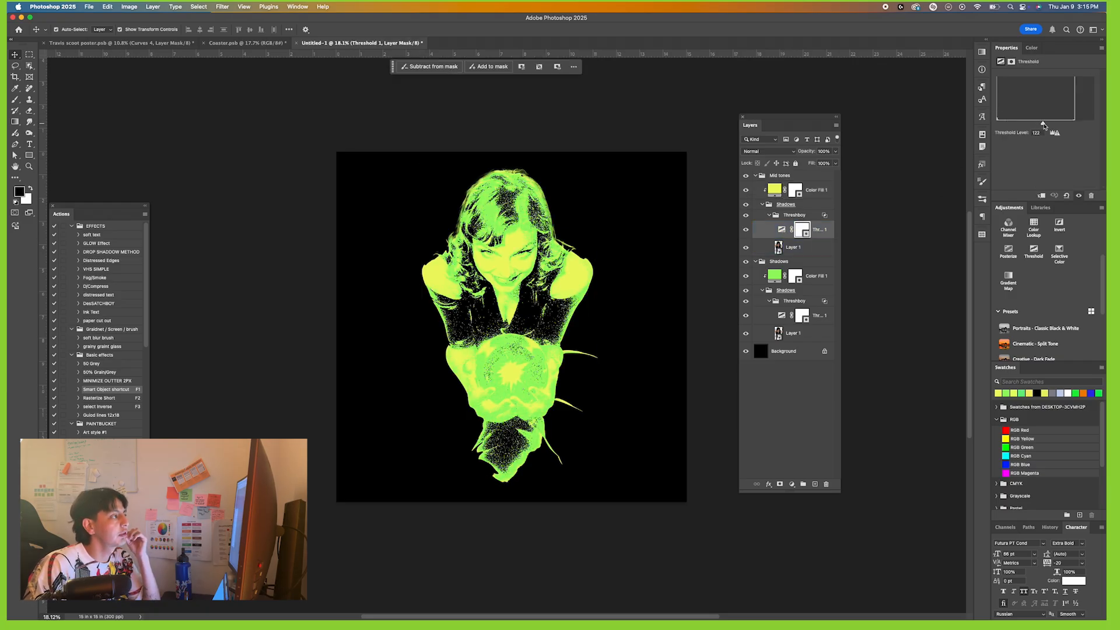
{"action": "left_click_drag", "start_coordinate": [1041, 122], "coordinate": [1053, 122]}
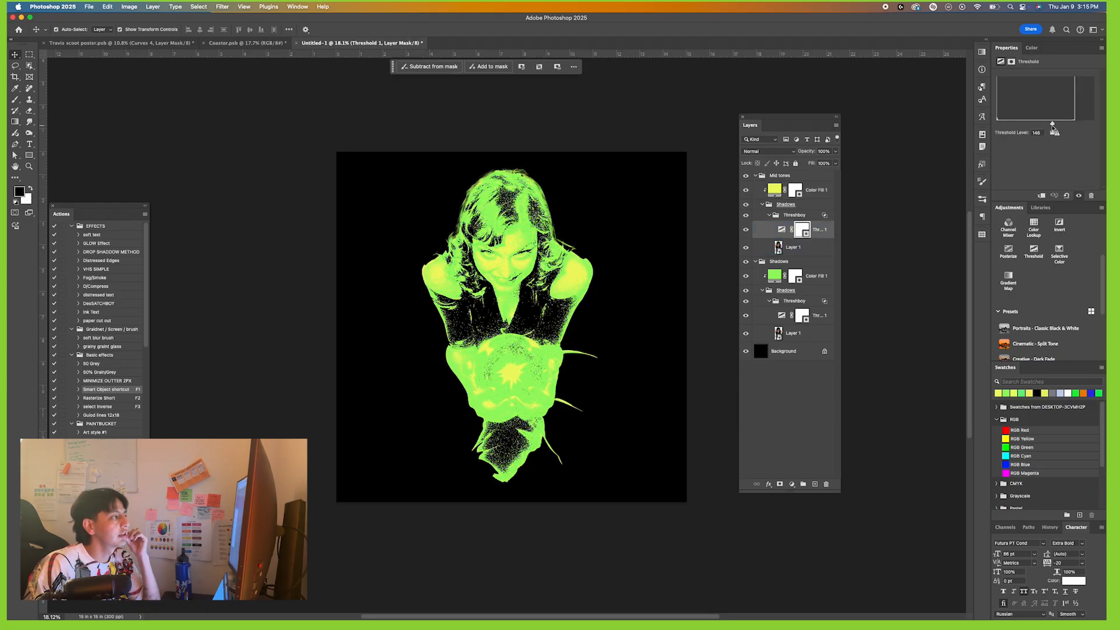
{"action": "left_click", "coordinate": [779, 176]}
{"action": "type", "text": "Highlights"}
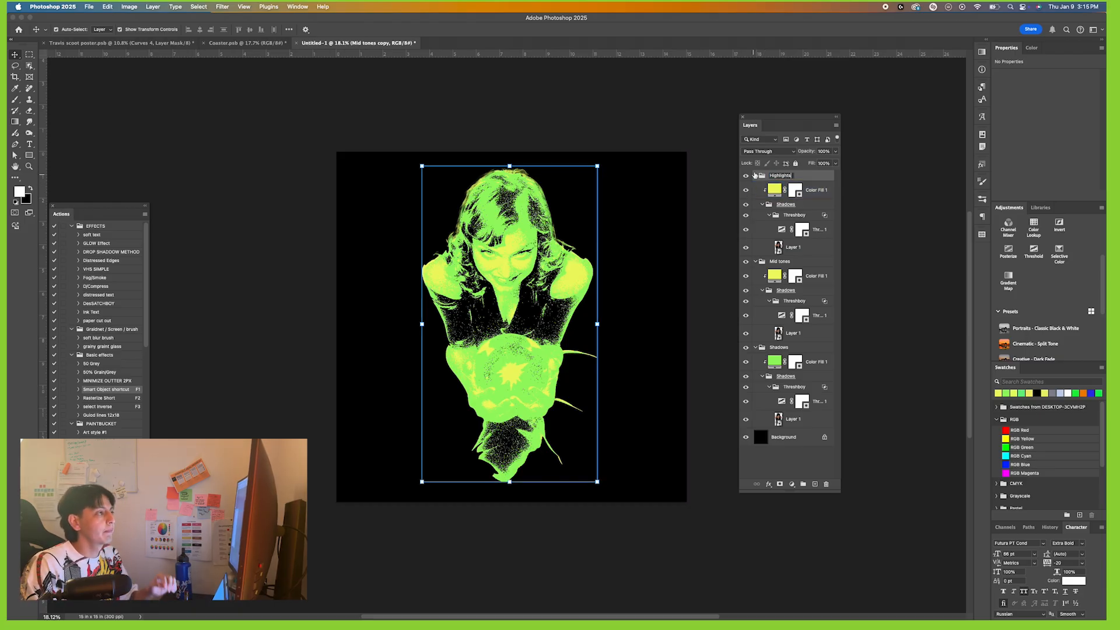
- Recolour the Highlights fill pink and raise its threshold so only the brightest areas turn pink
{"action": "double_click", "coordinate": [775, 189]}
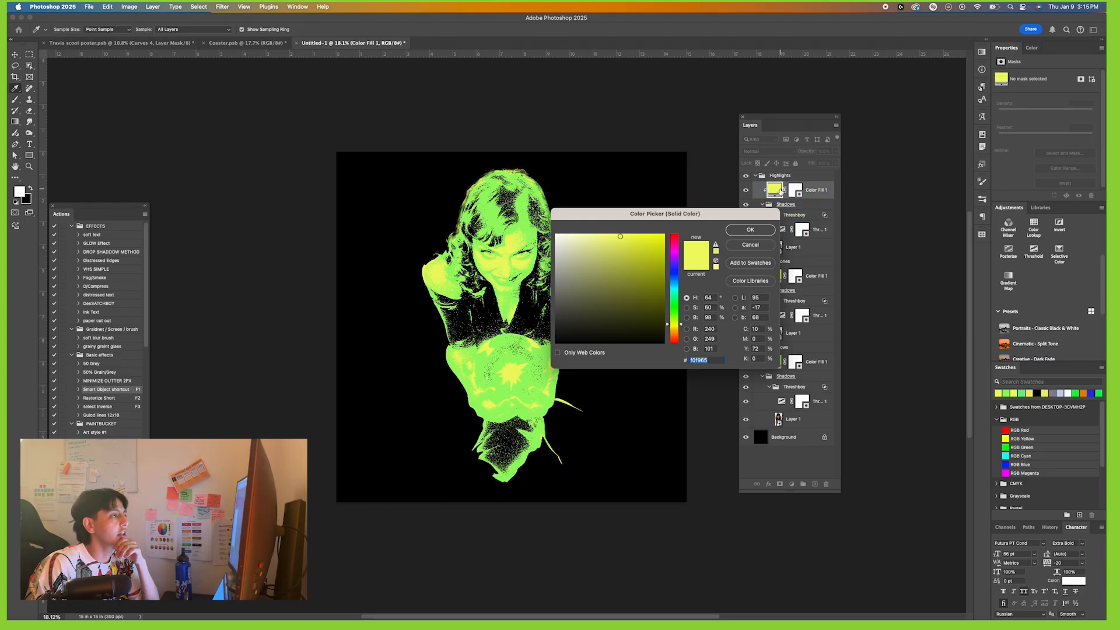
{"action": "left_click", "coordinate": [750, 229]}
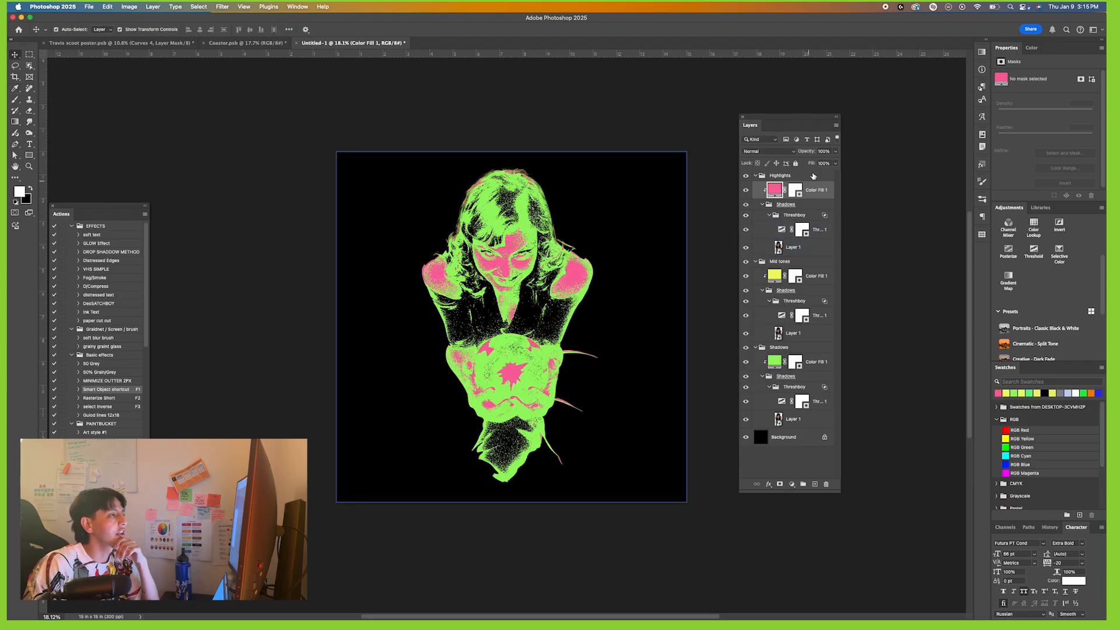
{"action": "left_click", "coordinate": [807, 230]}
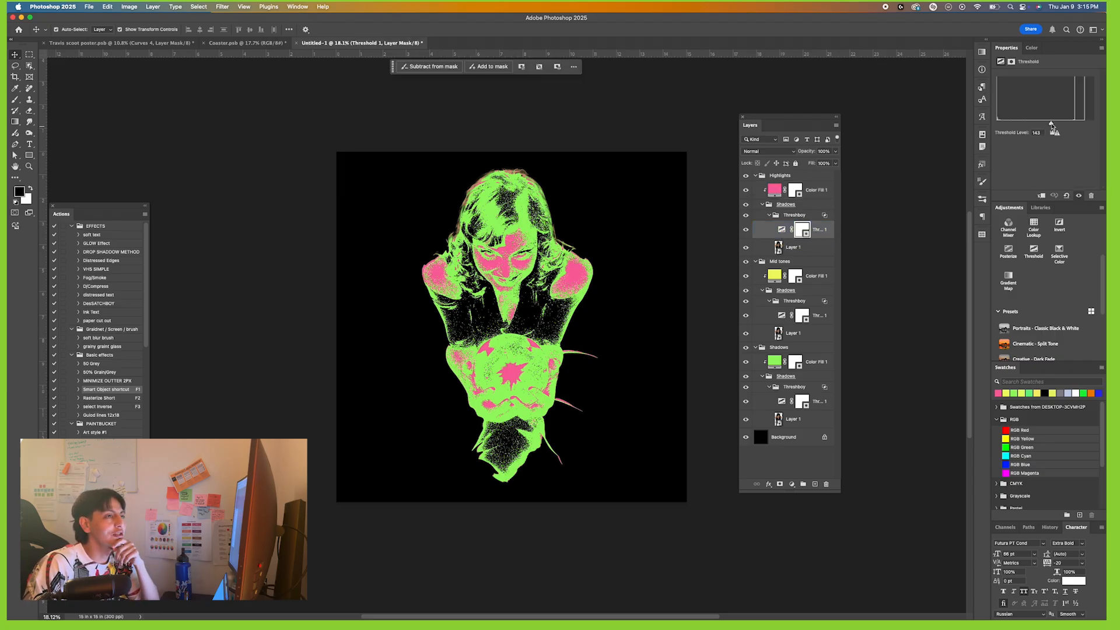
{"action": "left_click", "coordinate": [791, 400]}
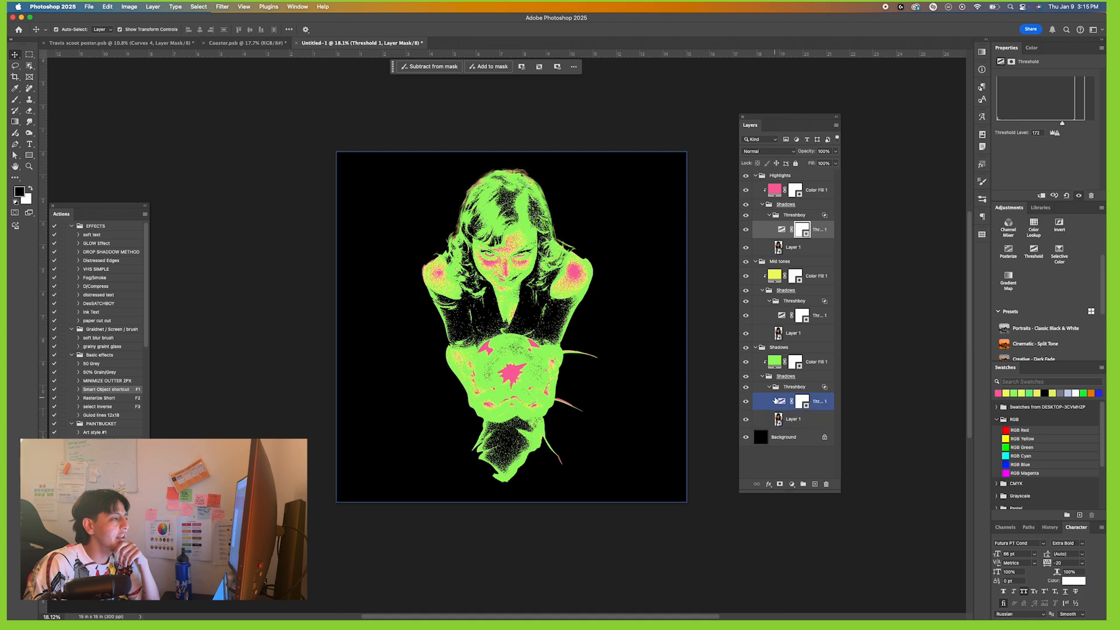
{"action": "left_click", "coordinate": [793, 386]}
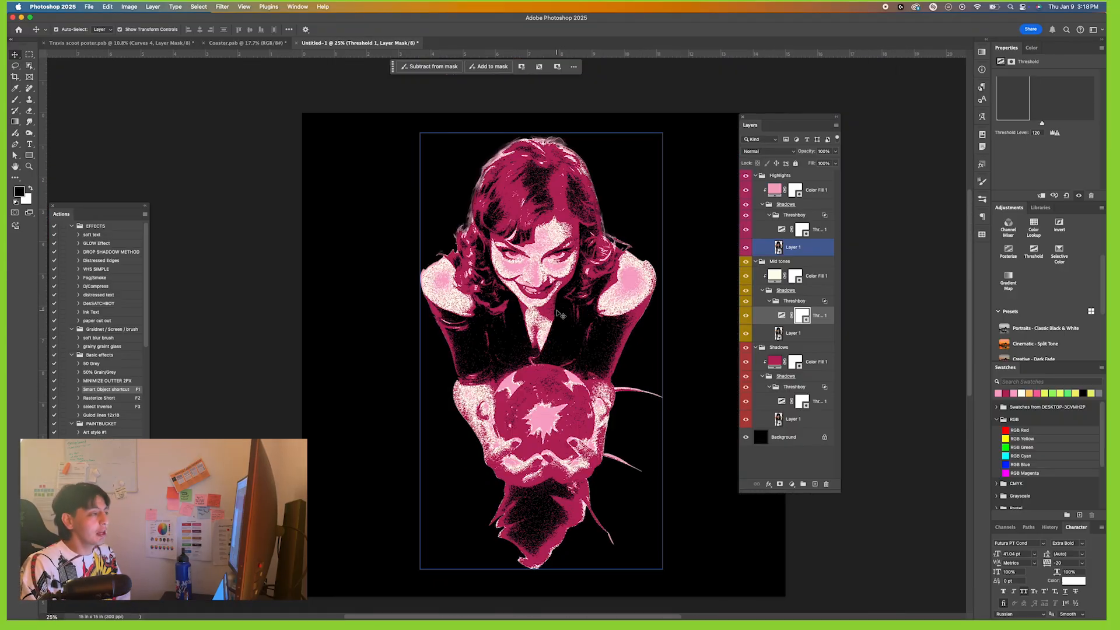
{"action": "mouse_move", "coordinate": [585, 351]}
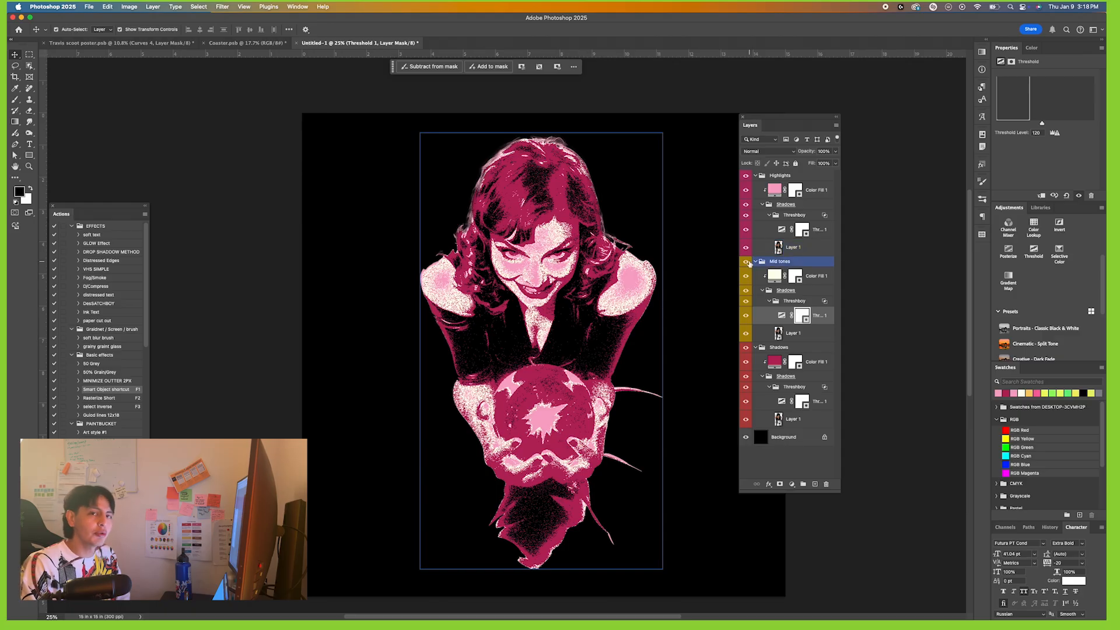
{"action": "mouse_move", "coordinate": [745, 261]}
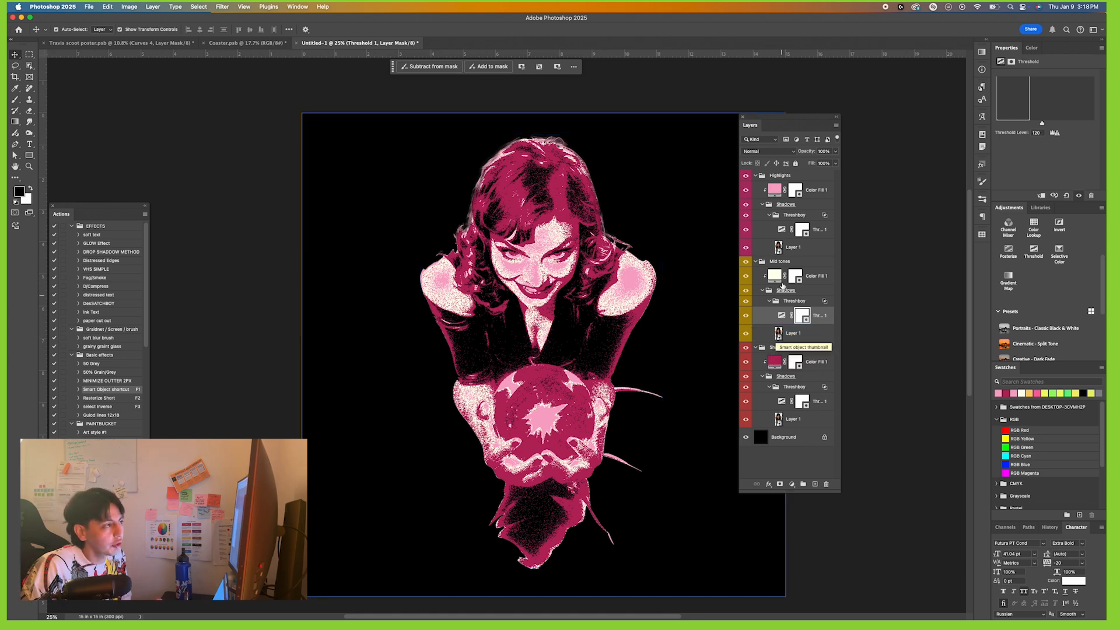
- Select Layer 1 in the Mid tones group and open its smart object as Layer 1.psb
{"action": "left_click", "coordinate": [793, 333]}
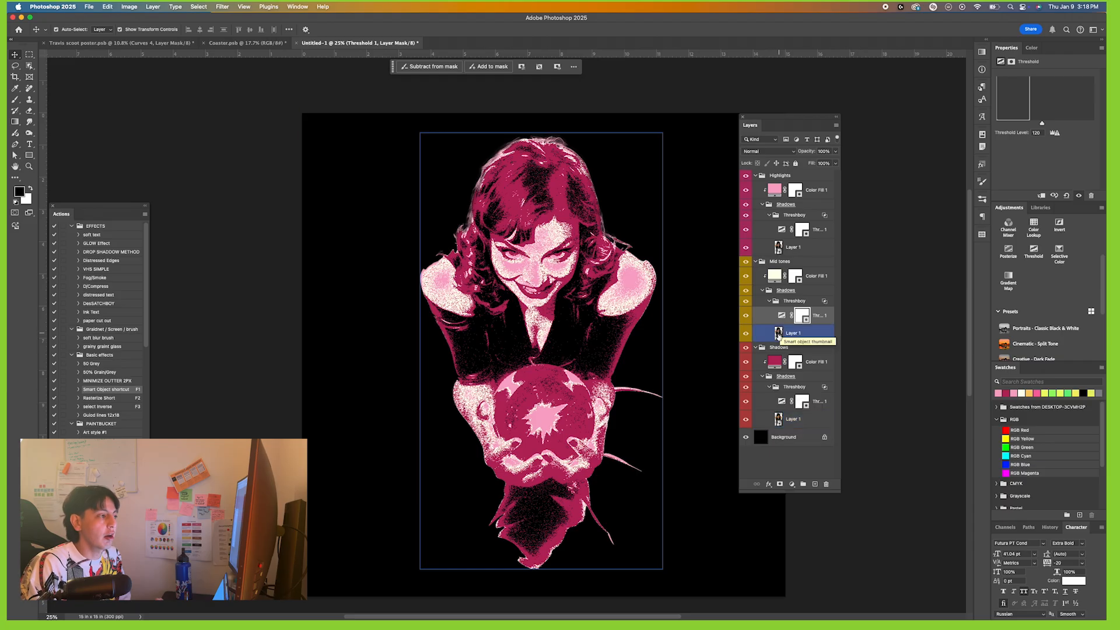
{"action": "left_click", "coordinate": [444, 42]}
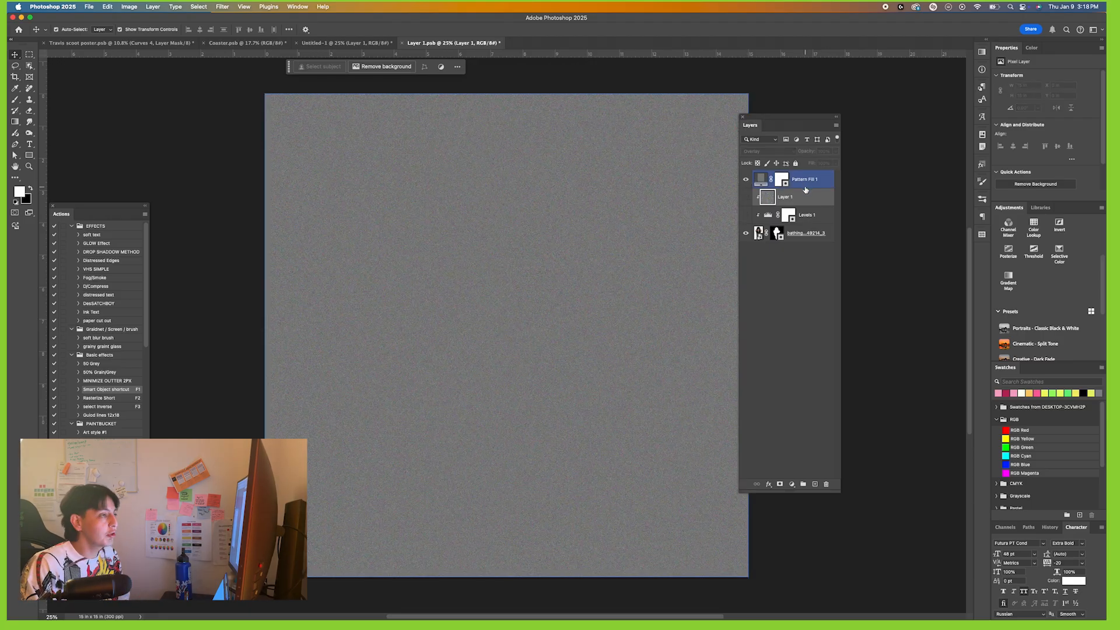
- Switch the Pattern Fill over the girl to a halftone dot pattern
{"action": "double_click", "coordinate": [767, 180]}
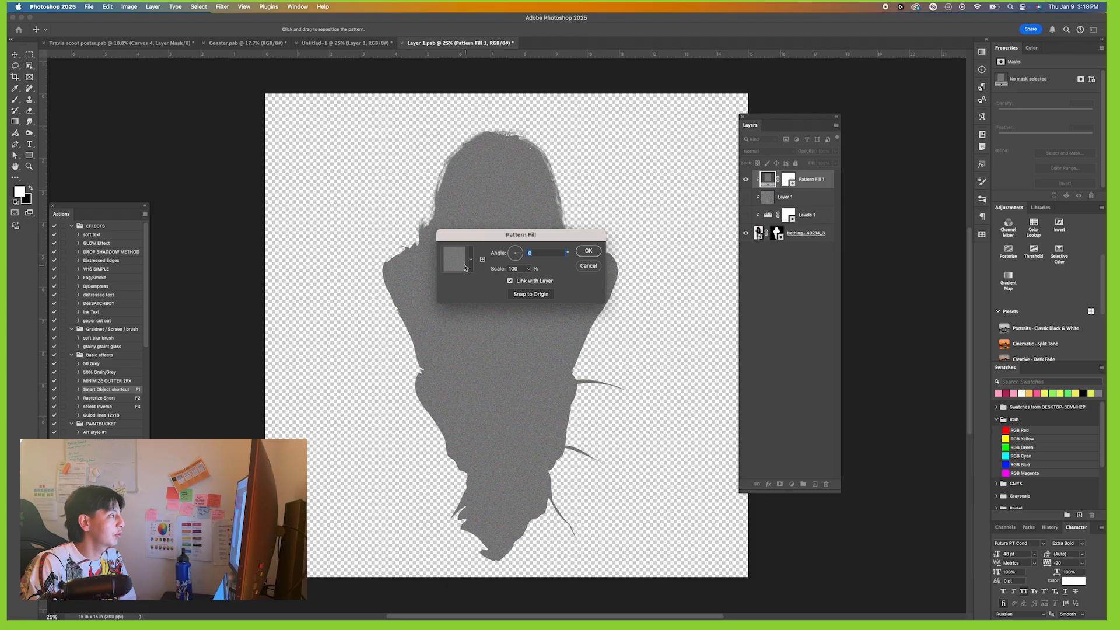
{"action": "left_click", "coordinate": [453, 259]}
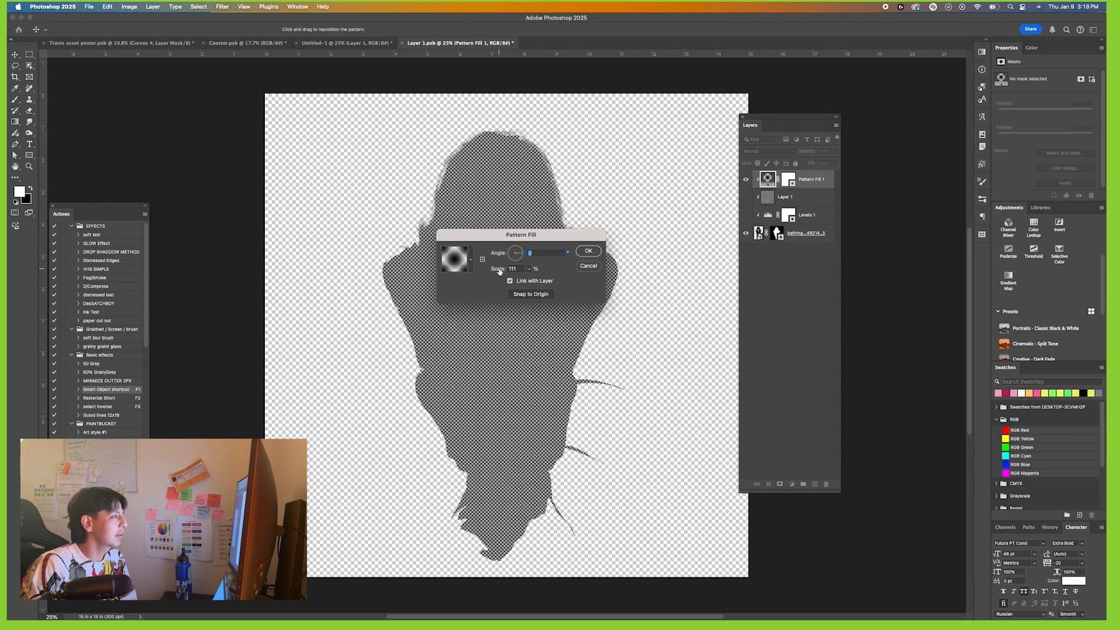
{"action": "left_click", "coordinate": [753, 150]}
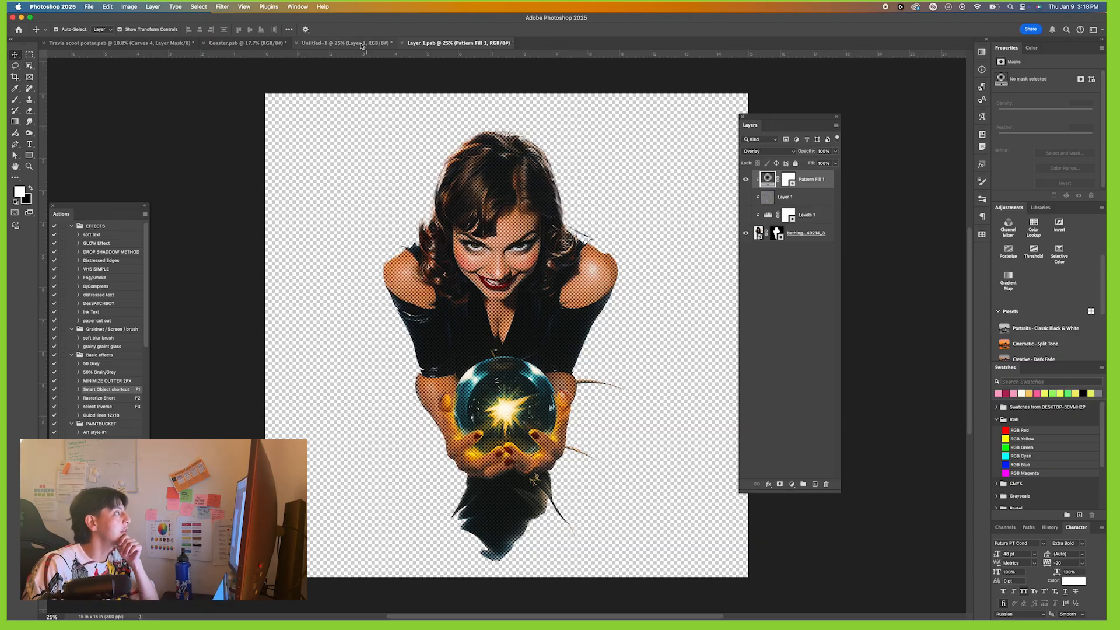
- Reduce the halftone pattern scale to 61%, blend it as Overlay and save
{"action": "left_click", "coordinate": [335, 42]}
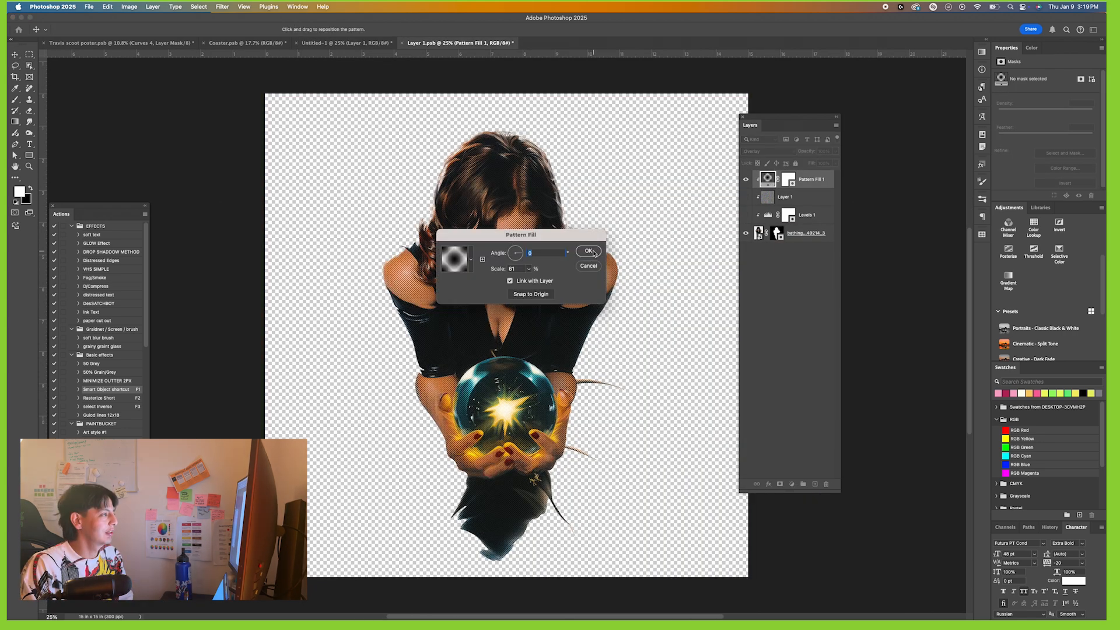
{"action": "left_click", "coordinate": [588, 251]}
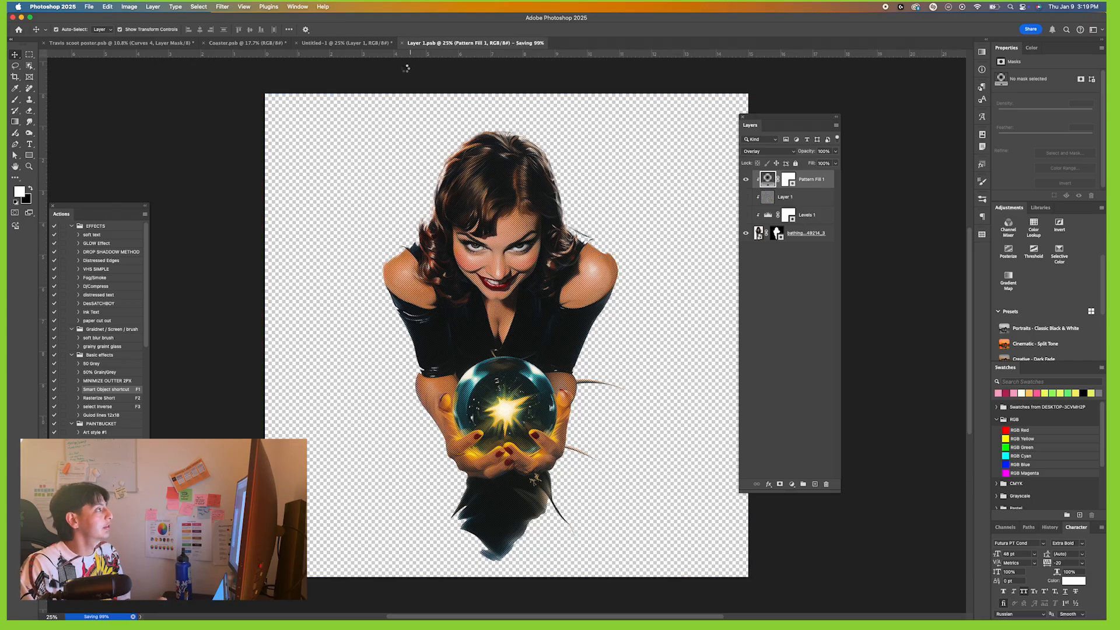
{"action": "left_click", "coordinate": [344, 43]}
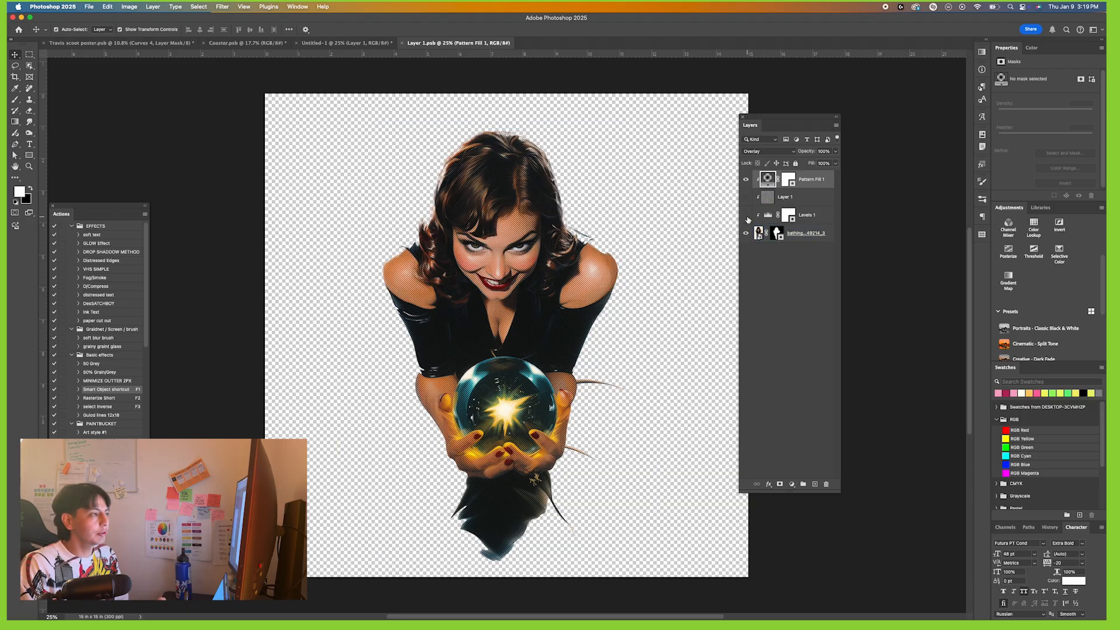
{"action": "left_click", "coordinate": [806, 215]}
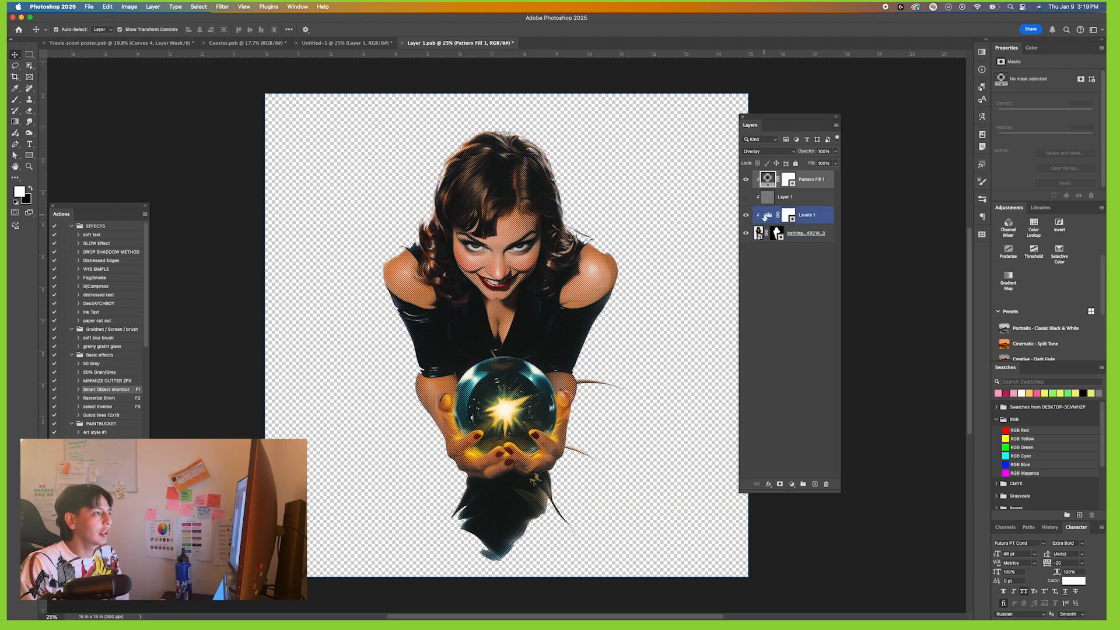
- Mask Levels 1 to black, paint the contrast back over the face and hair, save and return to the poster
{"action": "left_click", "coordinate": [788, 214]}
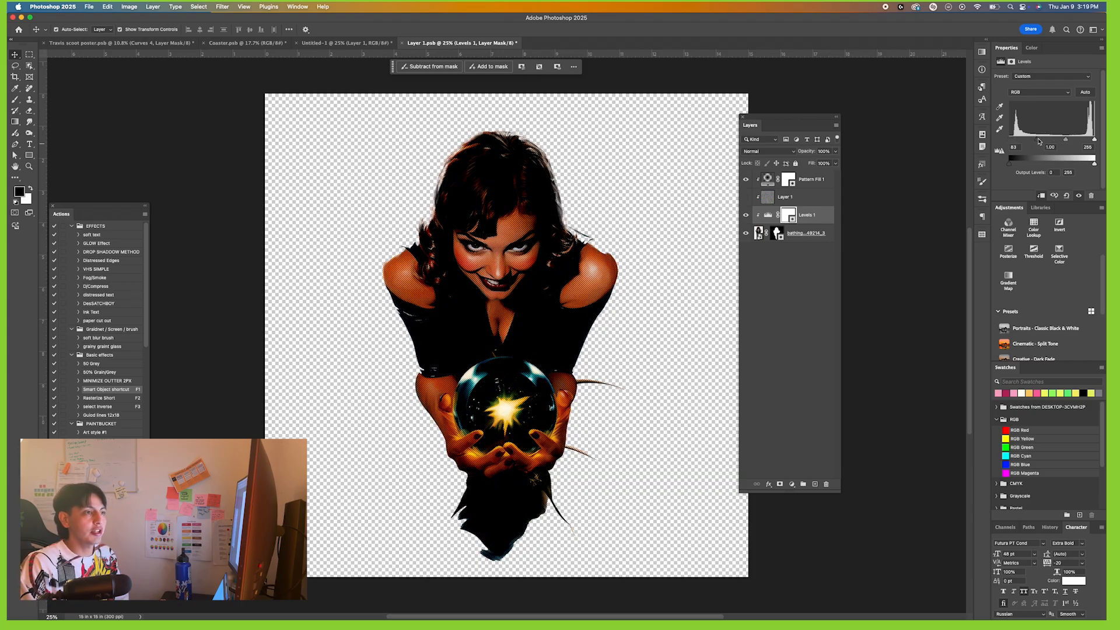
{"action": "left_click", "coordinate": [788, 214]}
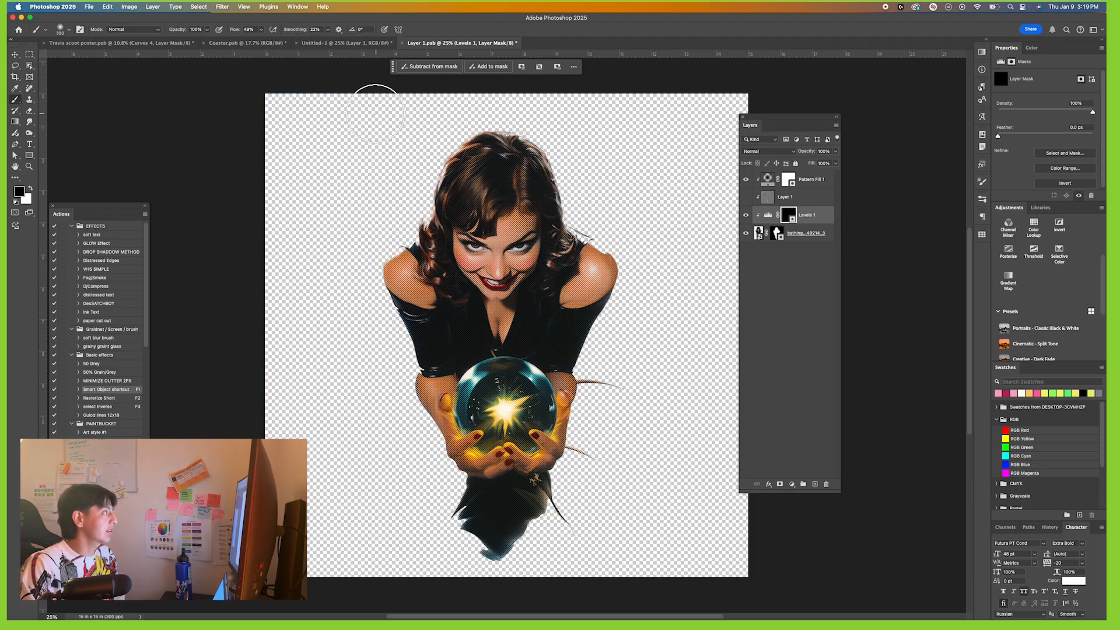
{"action": "left_click", "coordinate": [69, 29]}
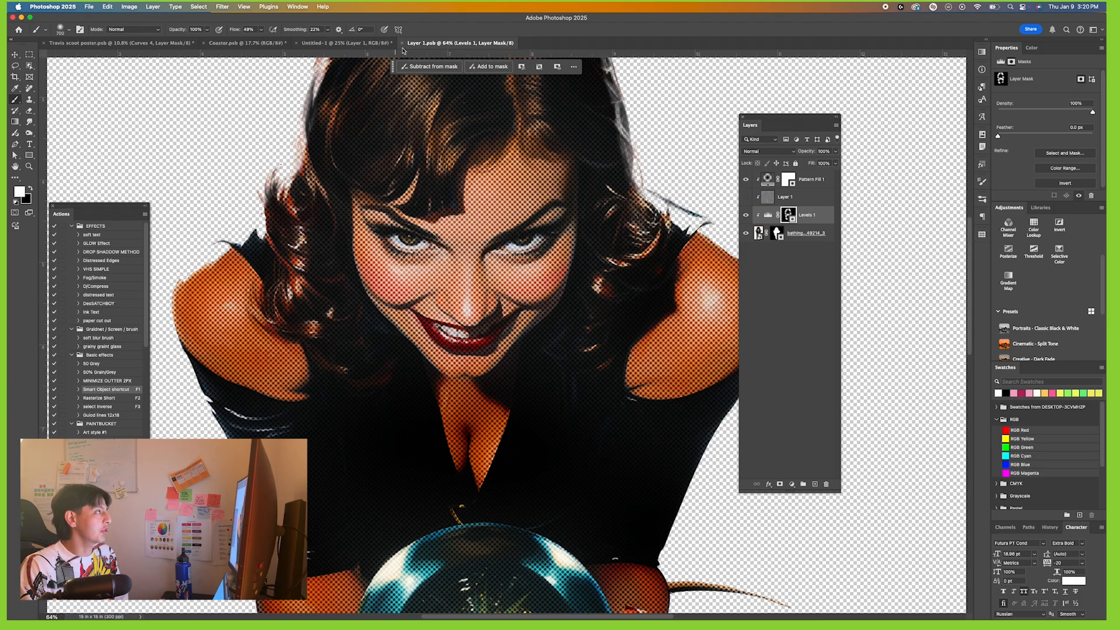
{"action": "left_click", "coordinate": [329, 43]}
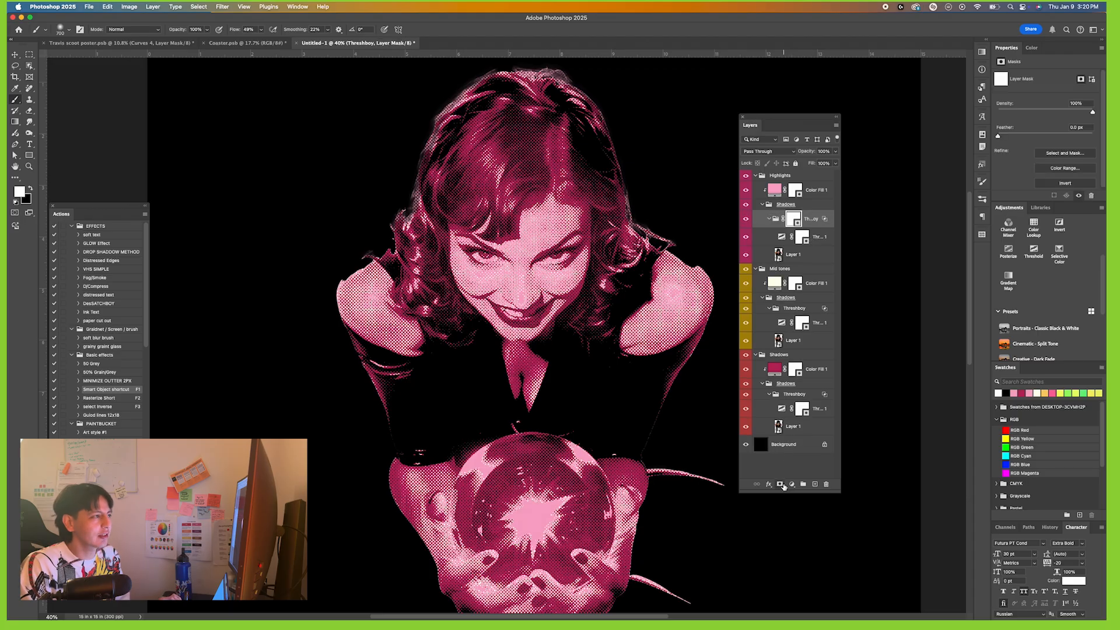
- Mask the Shadows group inside Highlights and paint black over the face and orb
{"action": "left_click", "coordinate": [785, 204]}
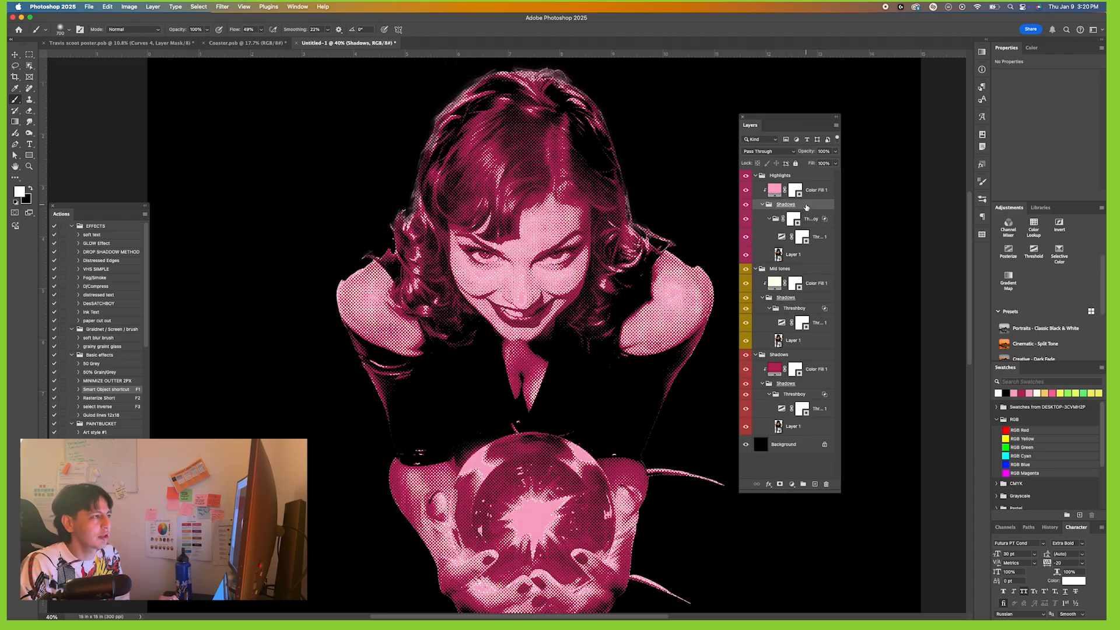
{"action": "left_click", "coordinate": [793, 207]}
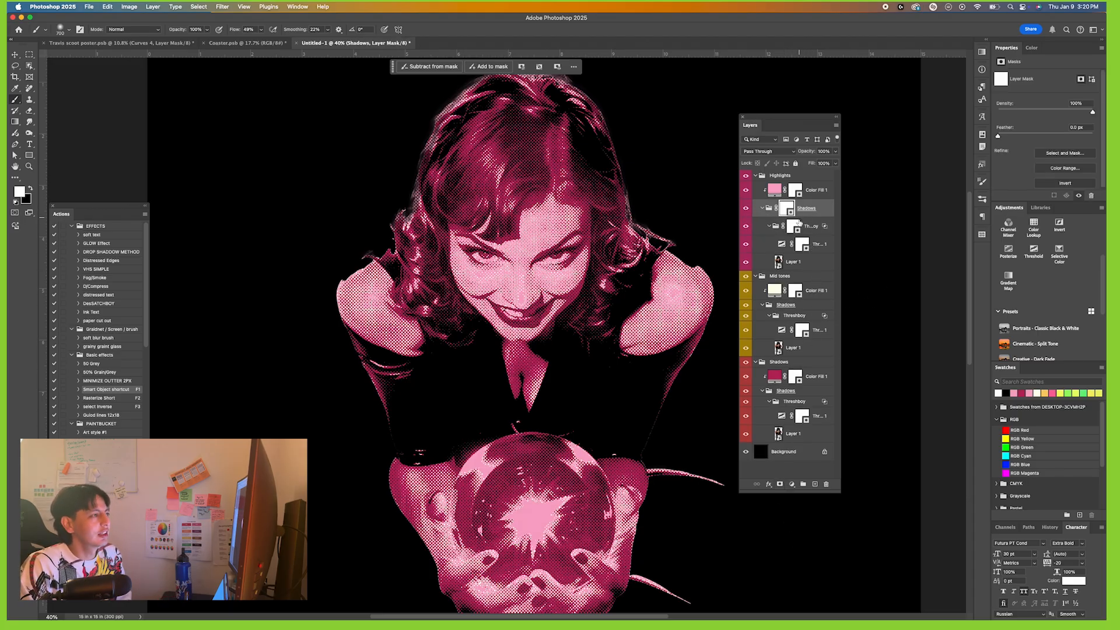
{"action": "left_click", "coordinate": [794, 225]}
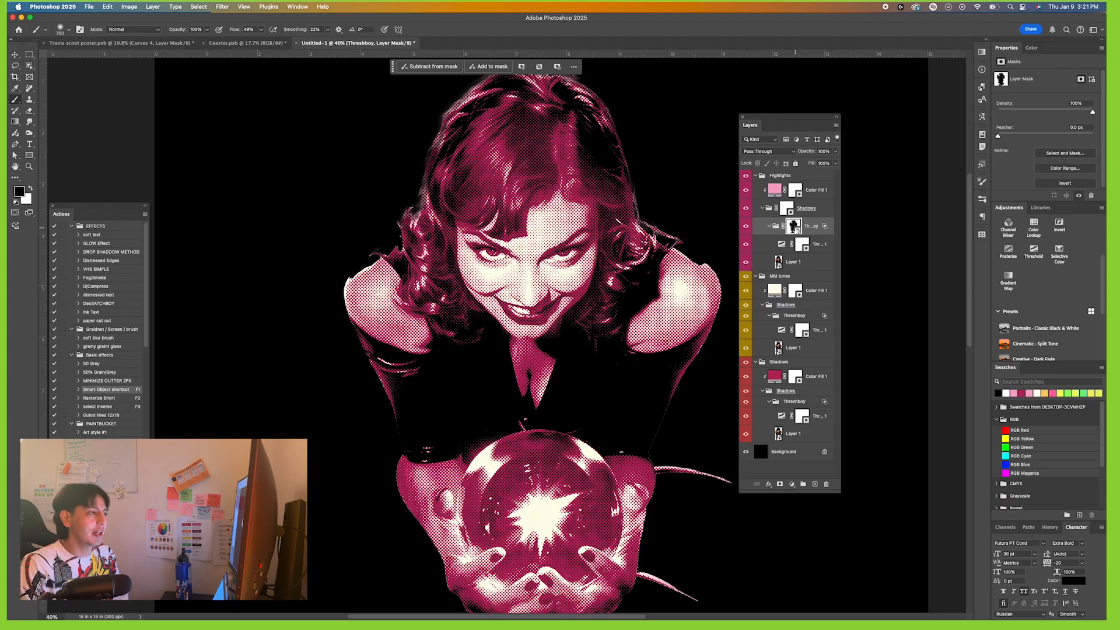
{"action": "left_click", "coordinate": [793, 208]}
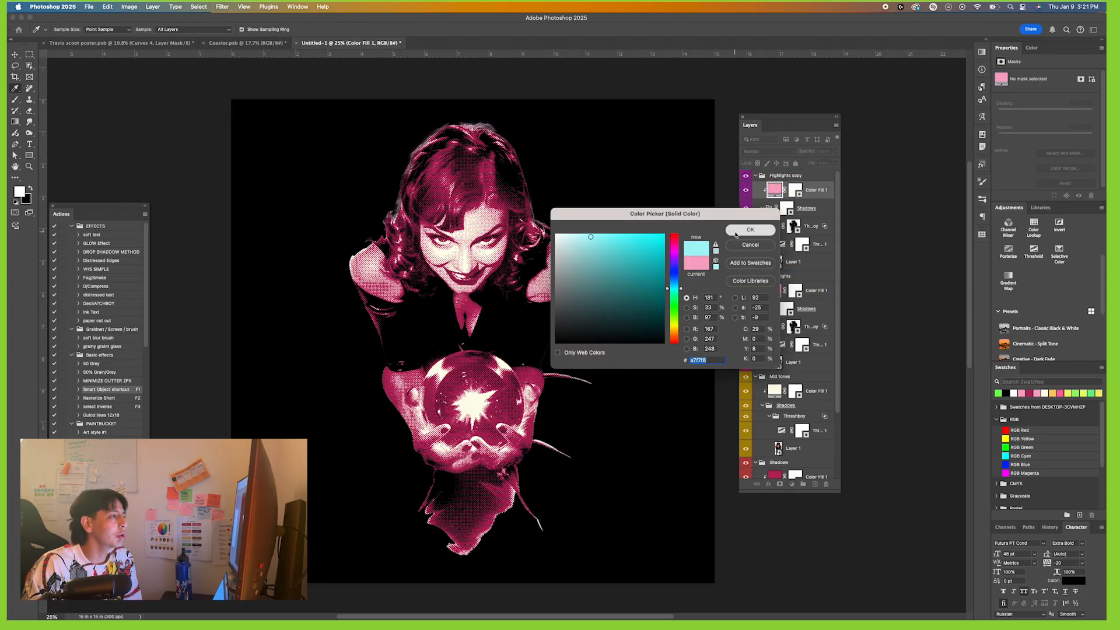
- Colour the Highlights copy light blue and raise its threshold to about 214
{"action": "left_click", "coordinate": [749, 230]}
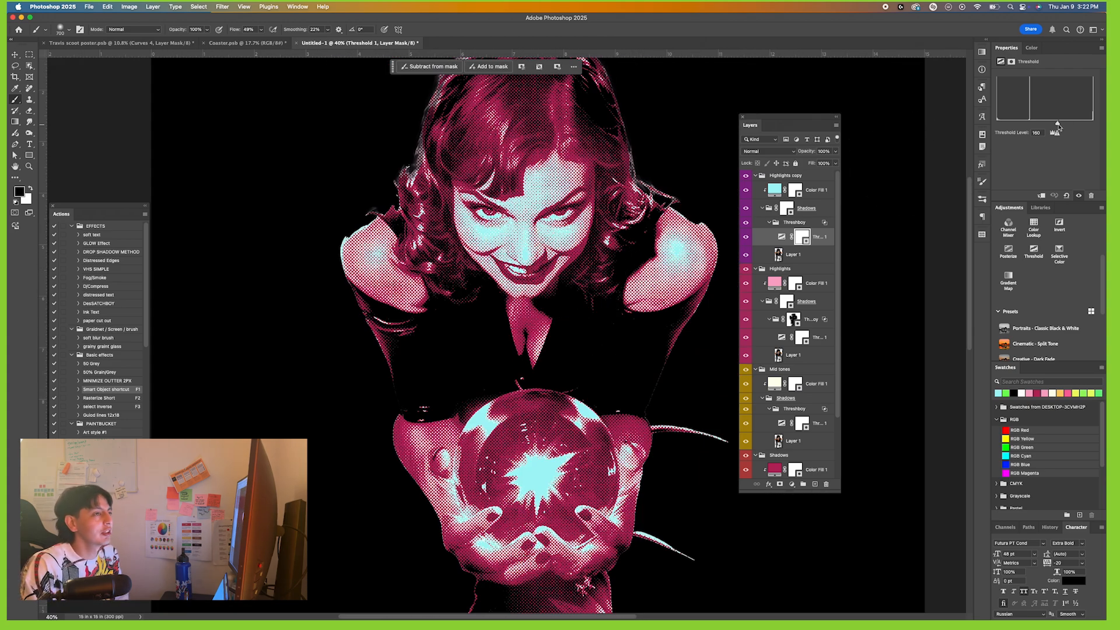
{"action": "left_click_drag", "start_coordinate": [1057, 123], "coordinate": [1070, 124]}
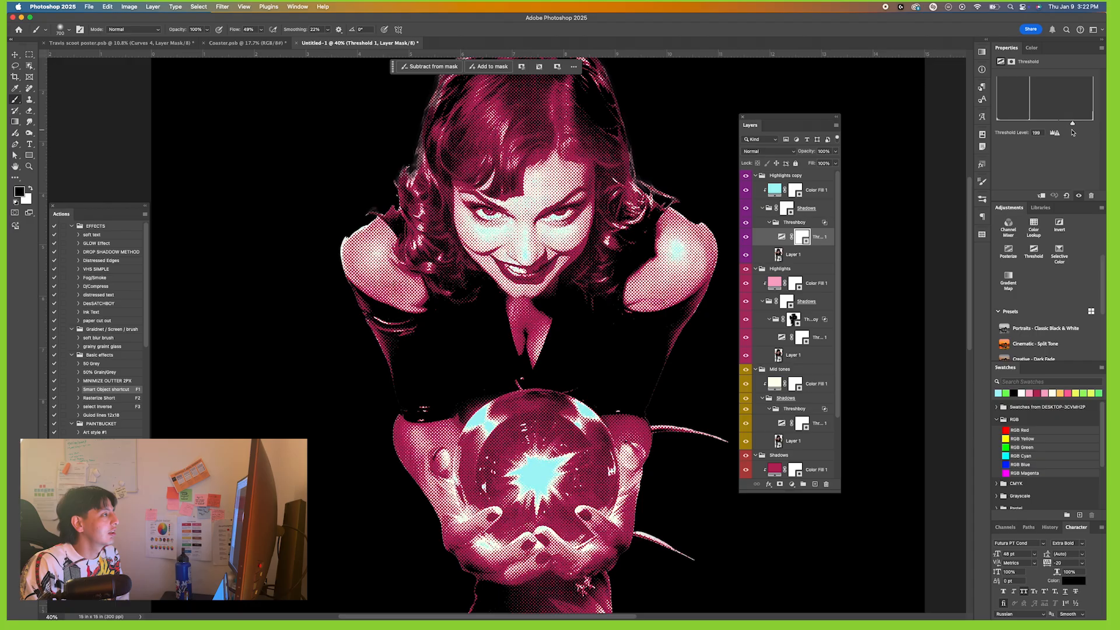
{"action": "left_click_drag", "start_coordinate": [1070, 124], "coordinate": [1077, 124]}
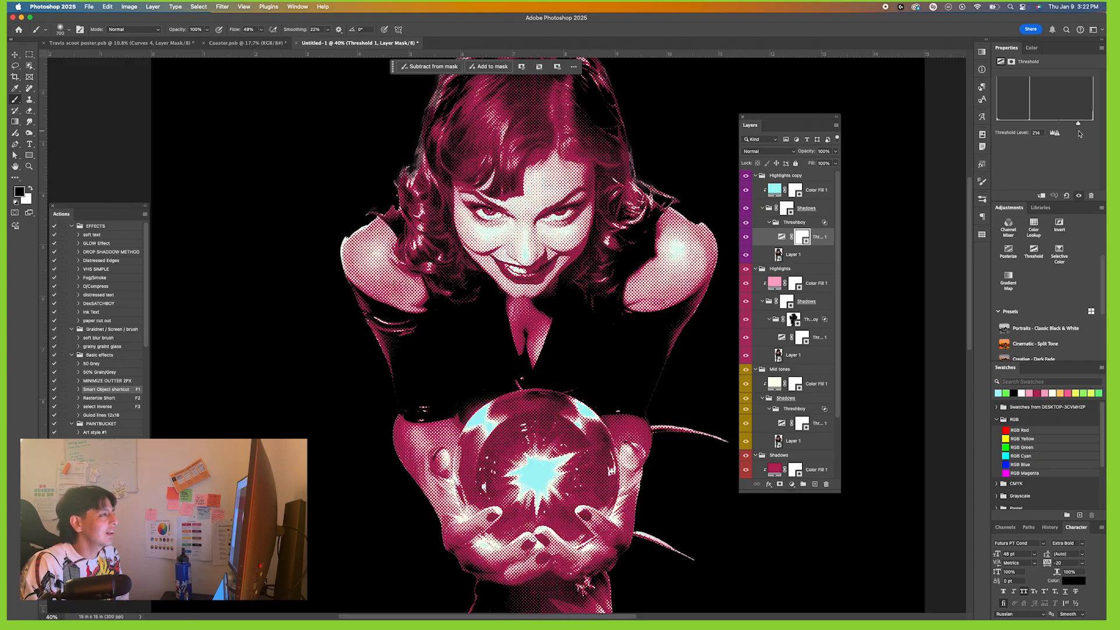